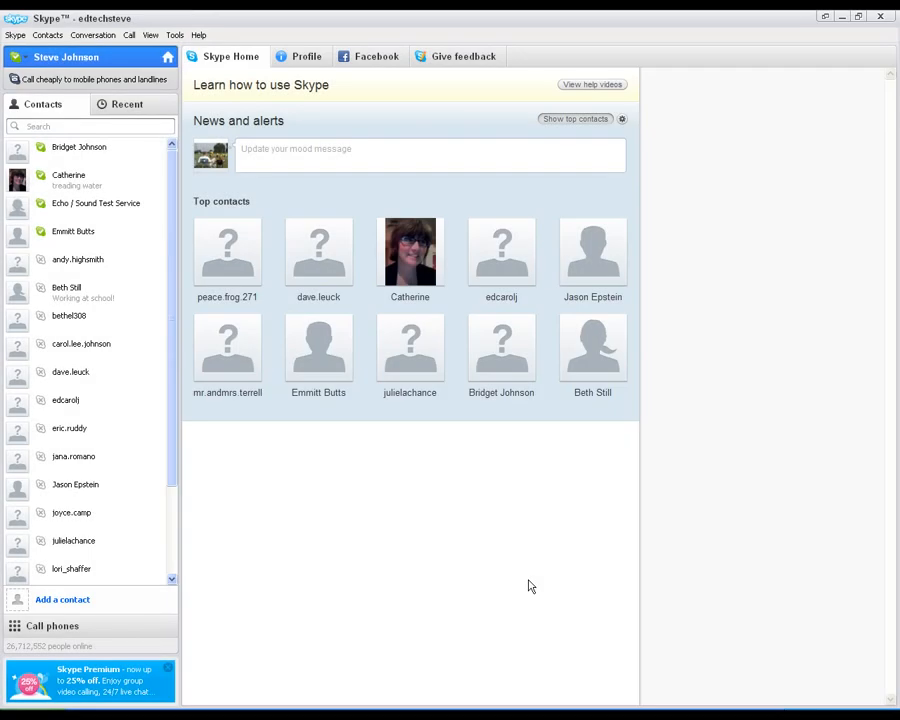
pyautogui.moveTo(552, 582)
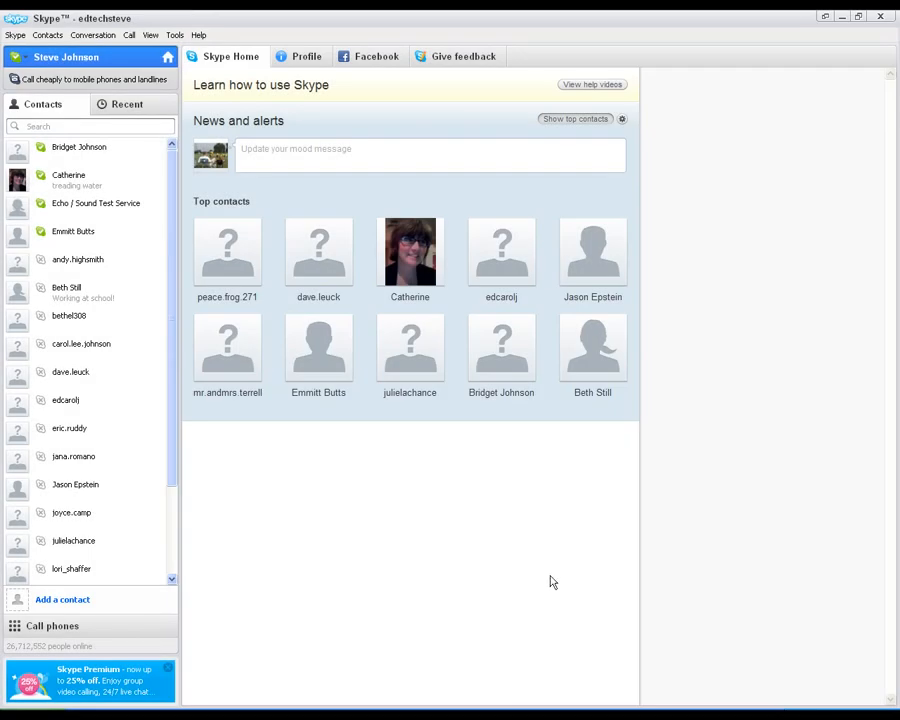
pyautogui.moveTo(390, 572)
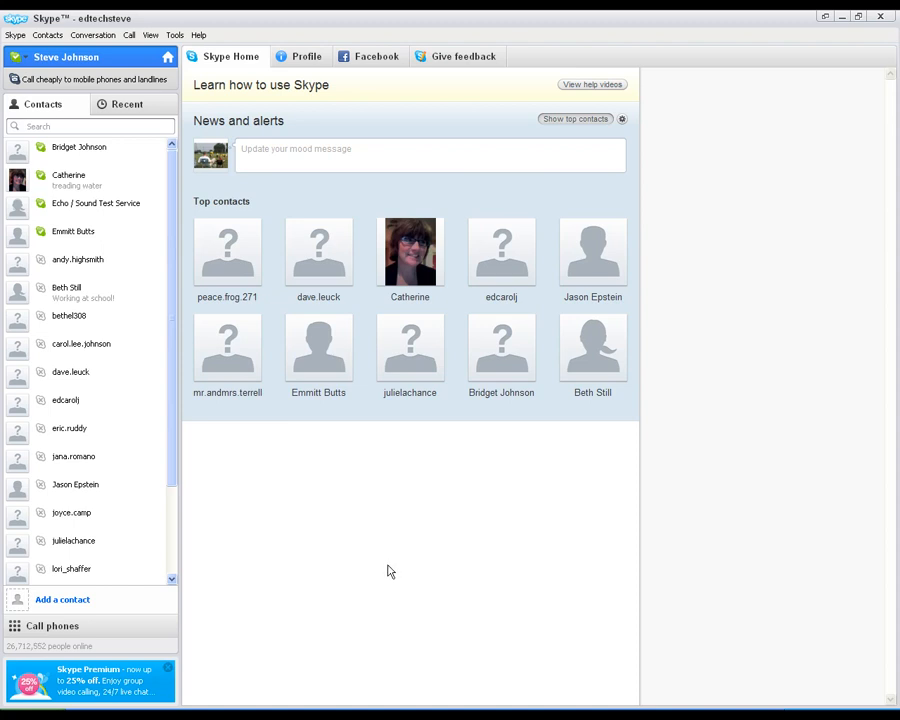
pyautogui.moveTo(432, 540)
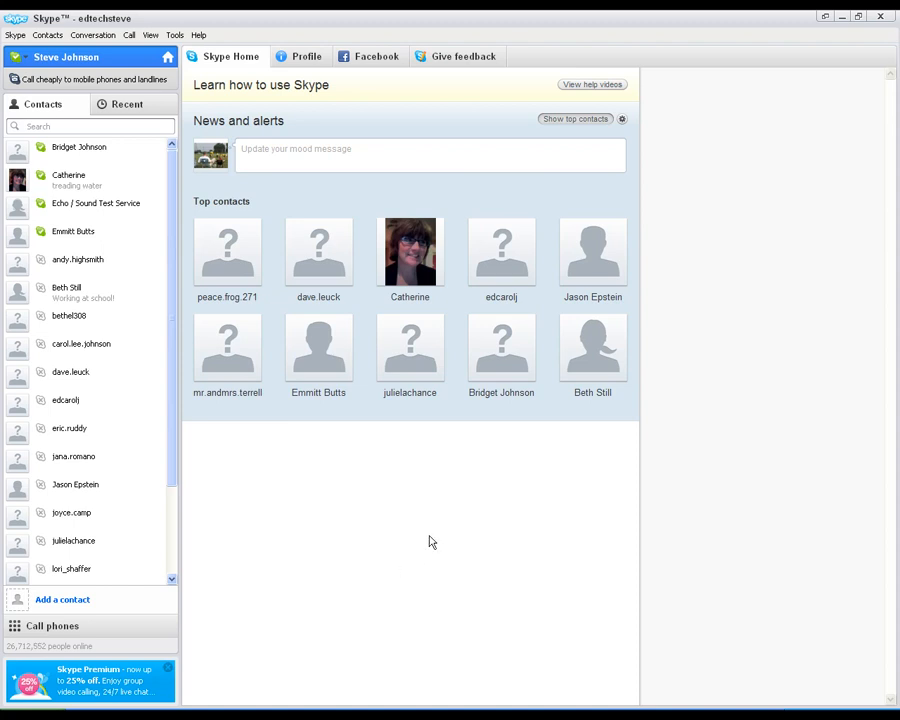
pyautogui.moveTo(458, 500)
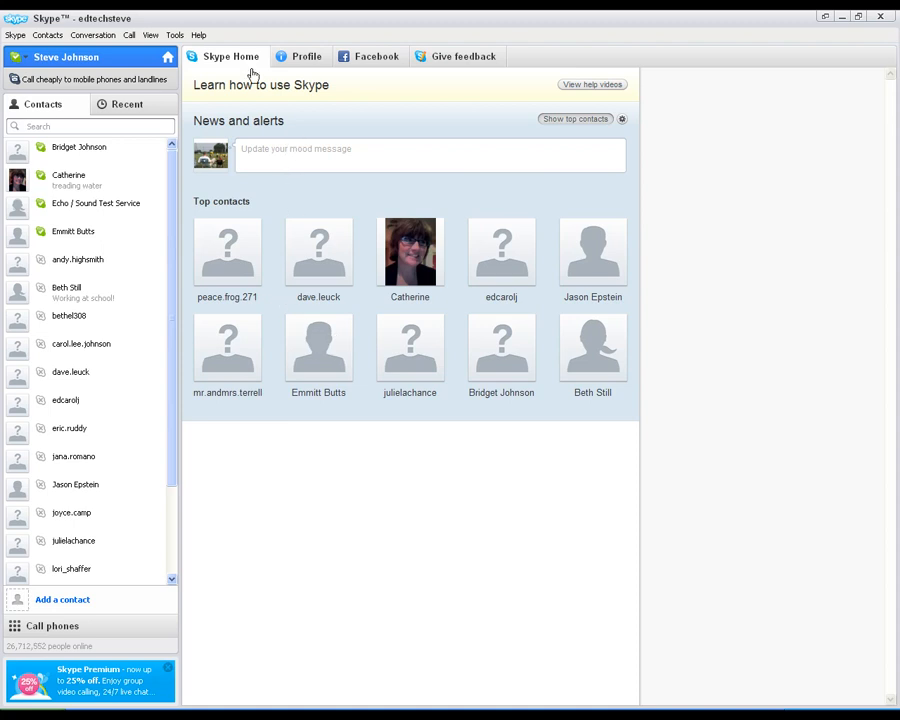
pyautogui.moveTo(306, 56)
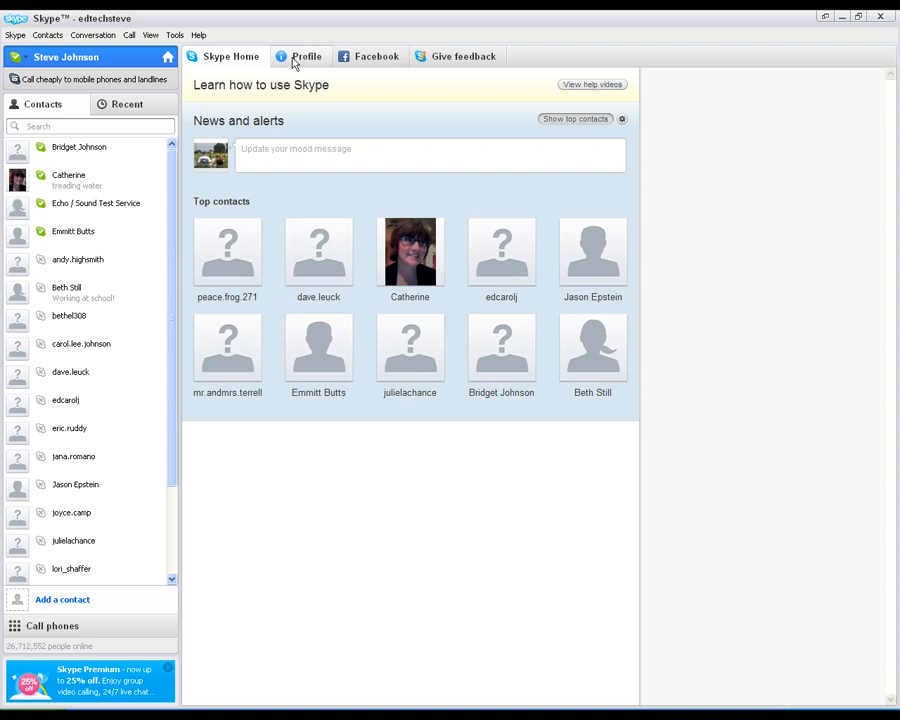
# View the profile details page, then return to the Skype home page
pyautogui.click(306, 56)
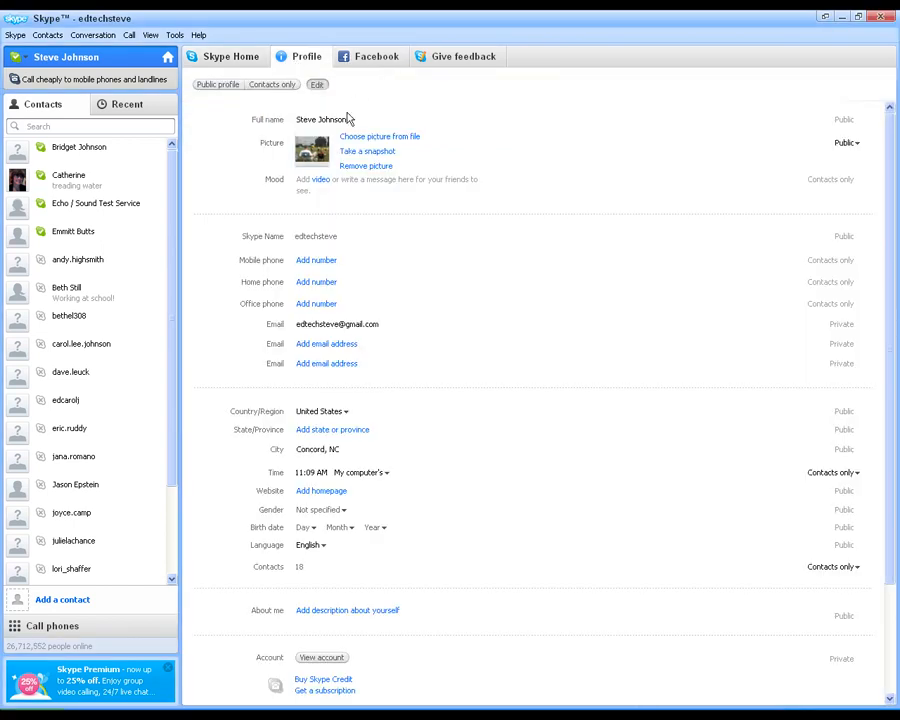
pyautogui.moveTo(376, 132)
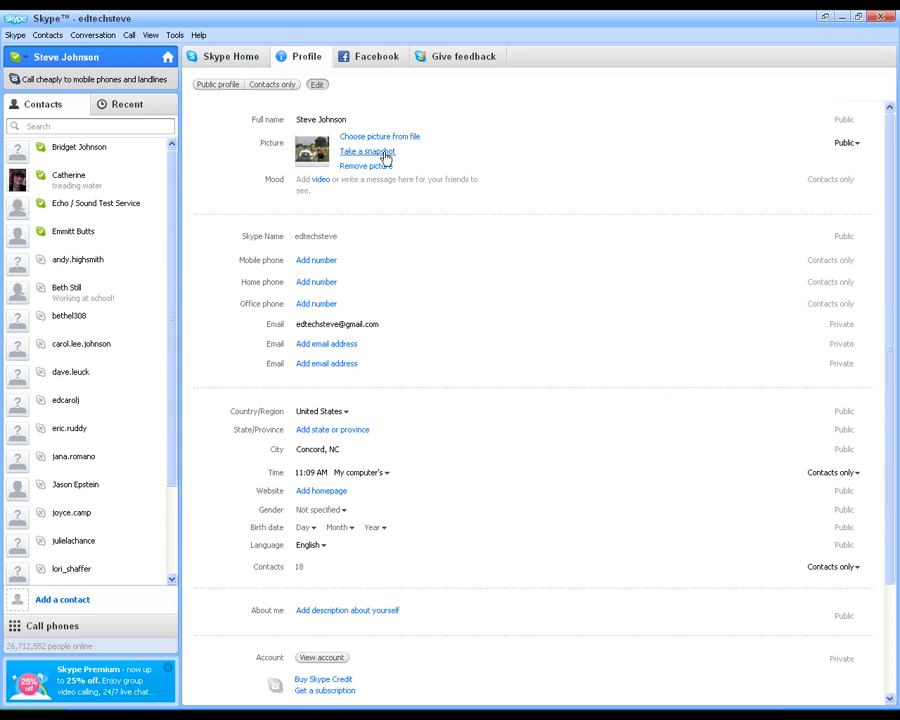
pyautogui.moveTo(264, 400)
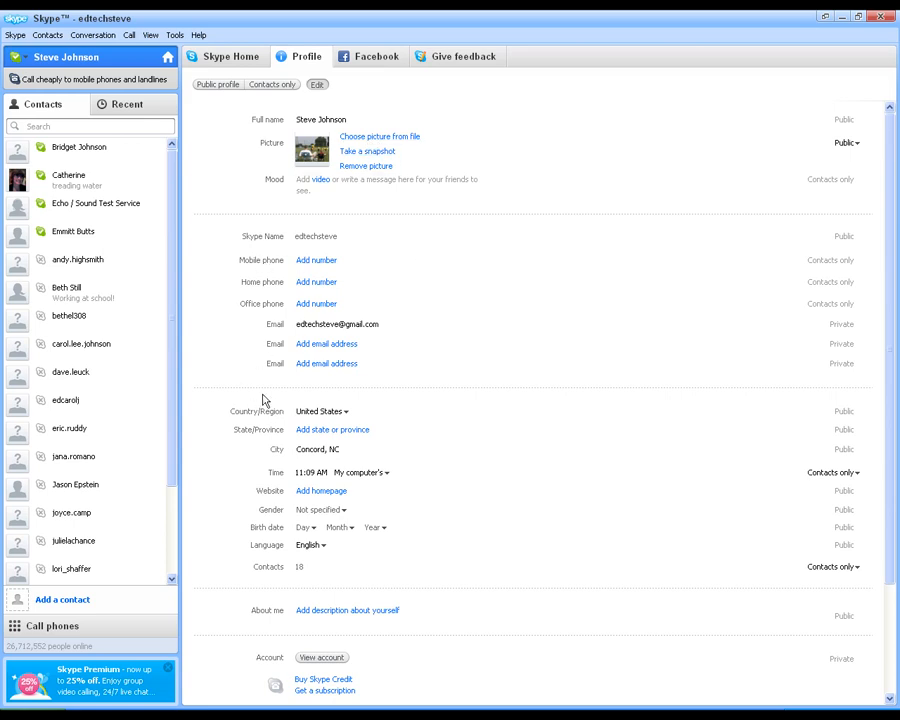
pyautogui.scroll(-3)
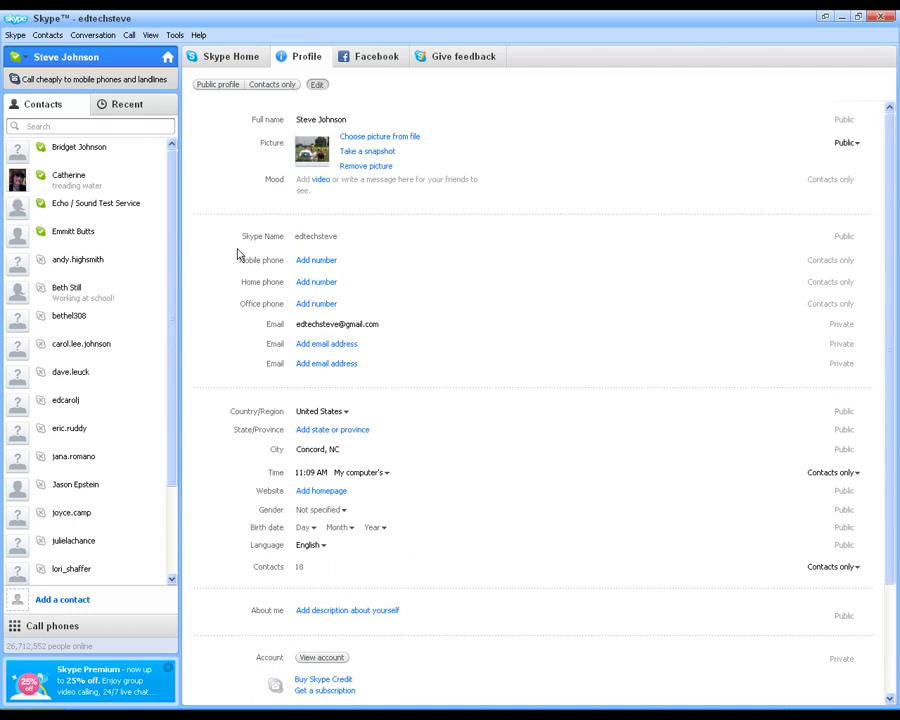
pyautogui.moveTo(268, 156)
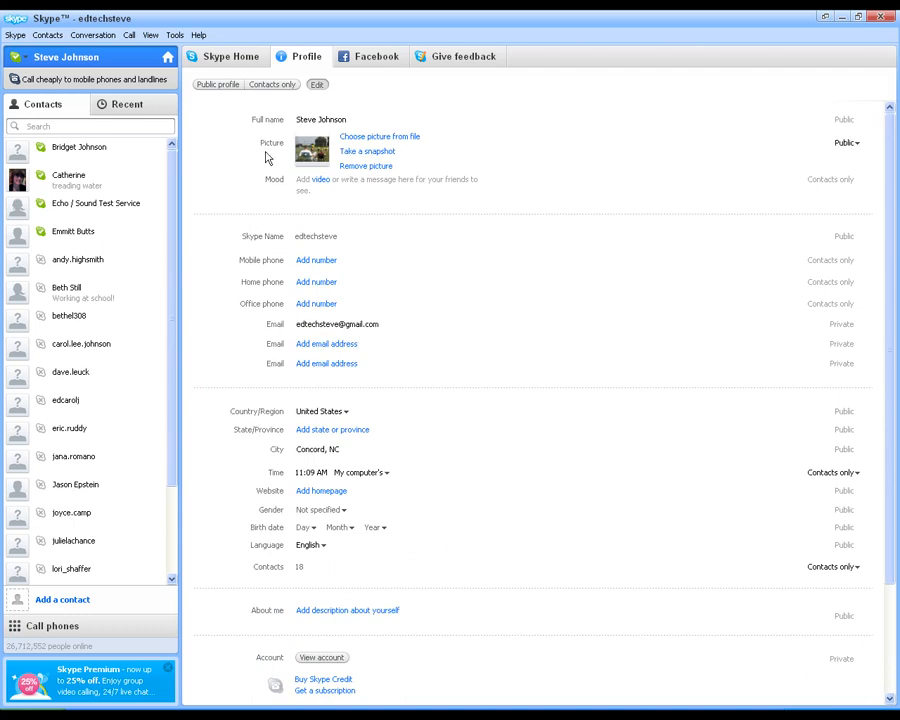
pyautogui.click(228, 56)
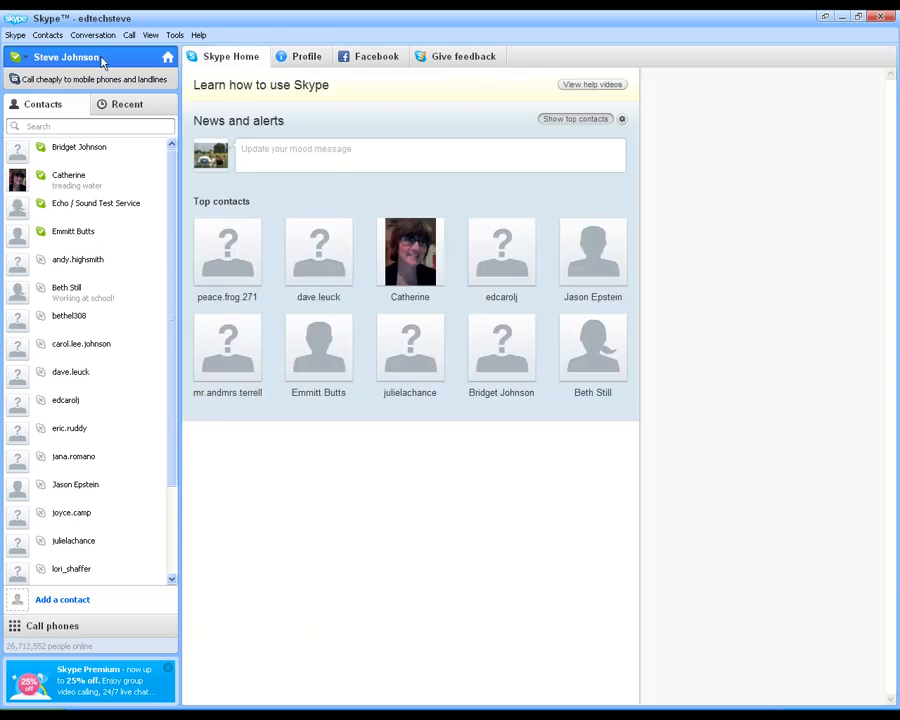
# Browse the Skype menu's account commands, then the Tools menu commands
pyautogui.click(16, 36)
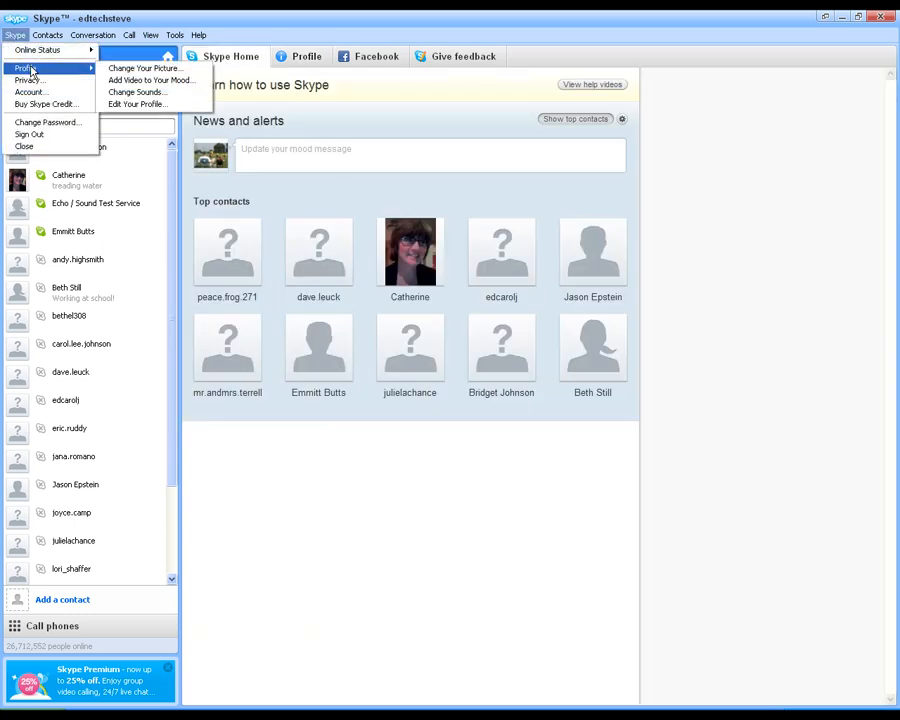
pyautogui.moveTo(136, 104)
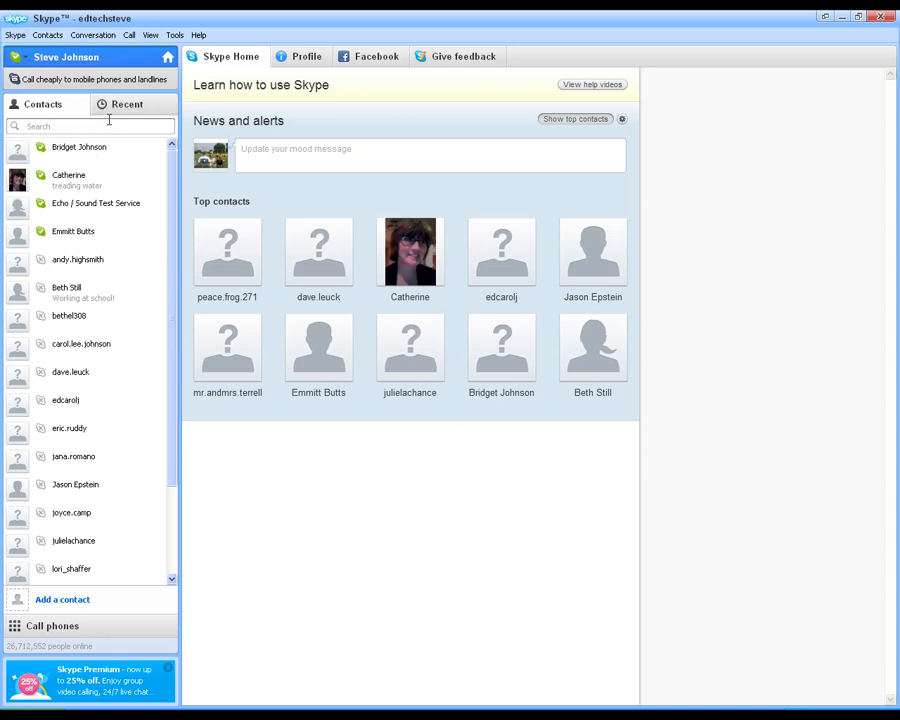
pyautogui.moveTo(164, 20)
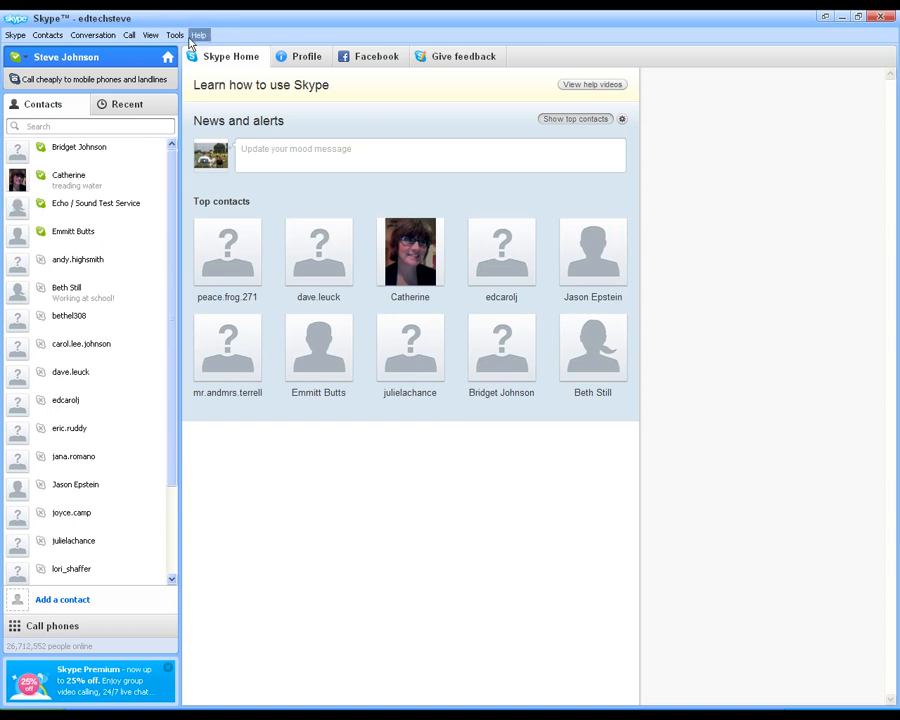
pyautogui.click(176, 36)
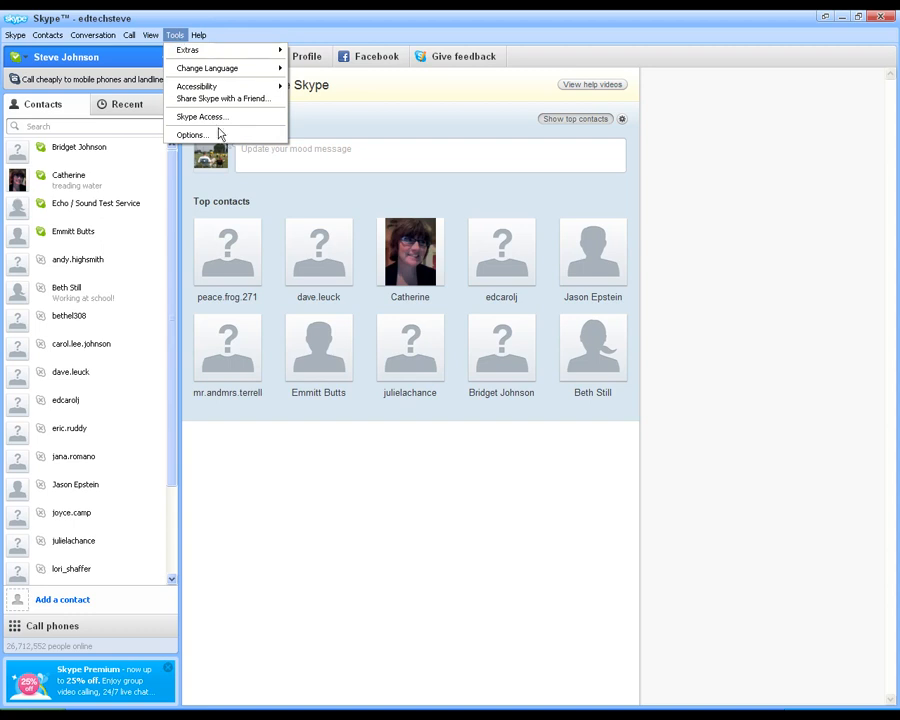
# Show the Options window's Audio settings for microphone, speakers and ringing
pyautogui.click(192, 136)
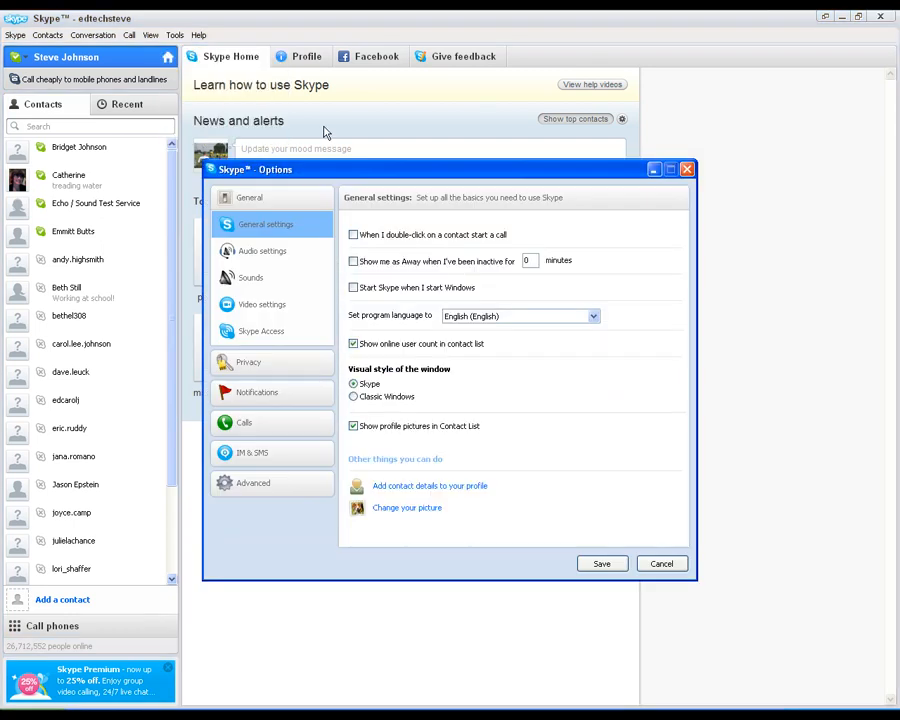
pyautogui.moveTo(352, 210)
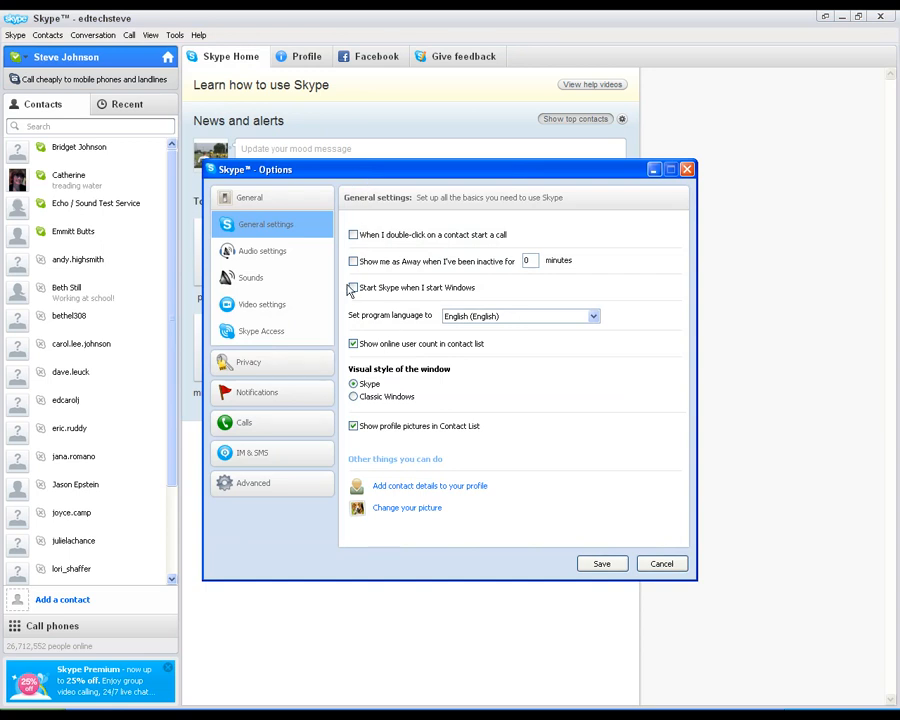
pyautogui.click(352, 288)
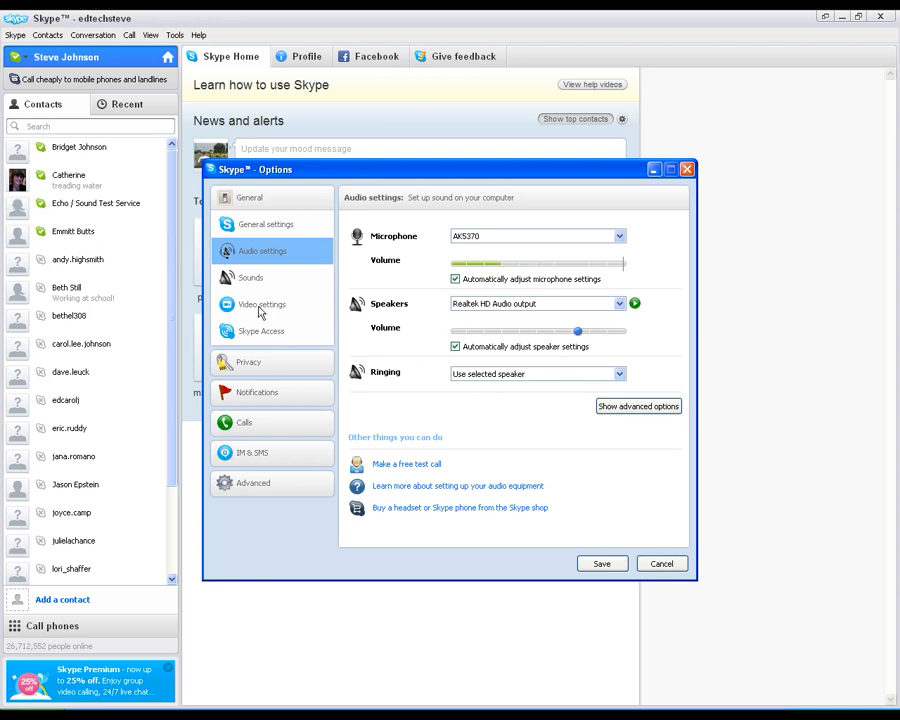
# View the webcam Video settings, then the Notification settings with alert events
pyautogui.click(260, 304)
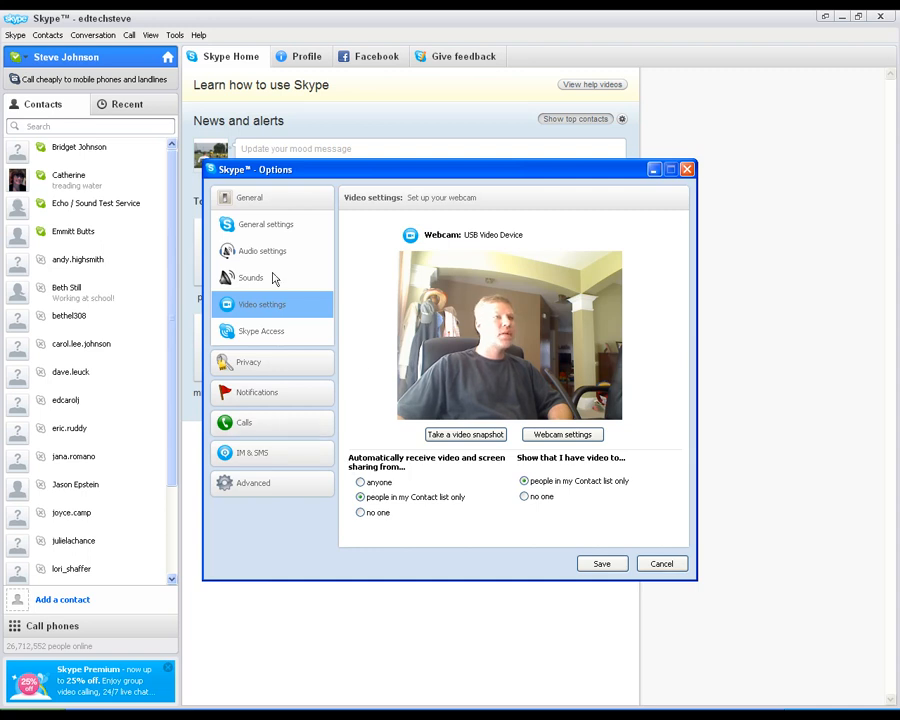
pyautogui.click(266, 224)
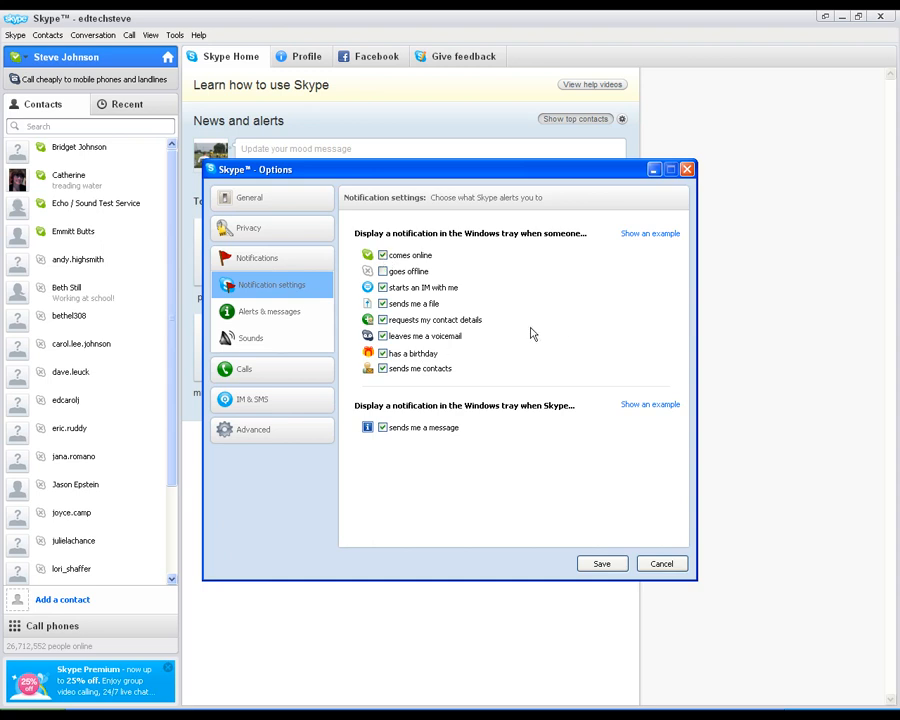
# Browse Alerts & messages, Sounds and General settings, then cancel without saving
pyautogui.click(268, 312)
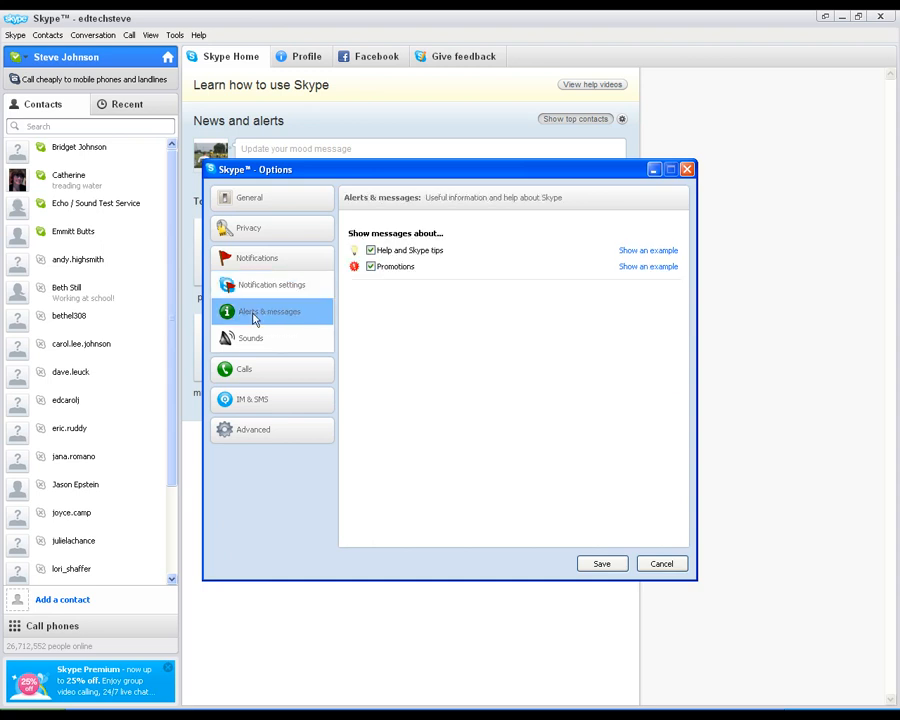
pyautogui.click(250, 338)
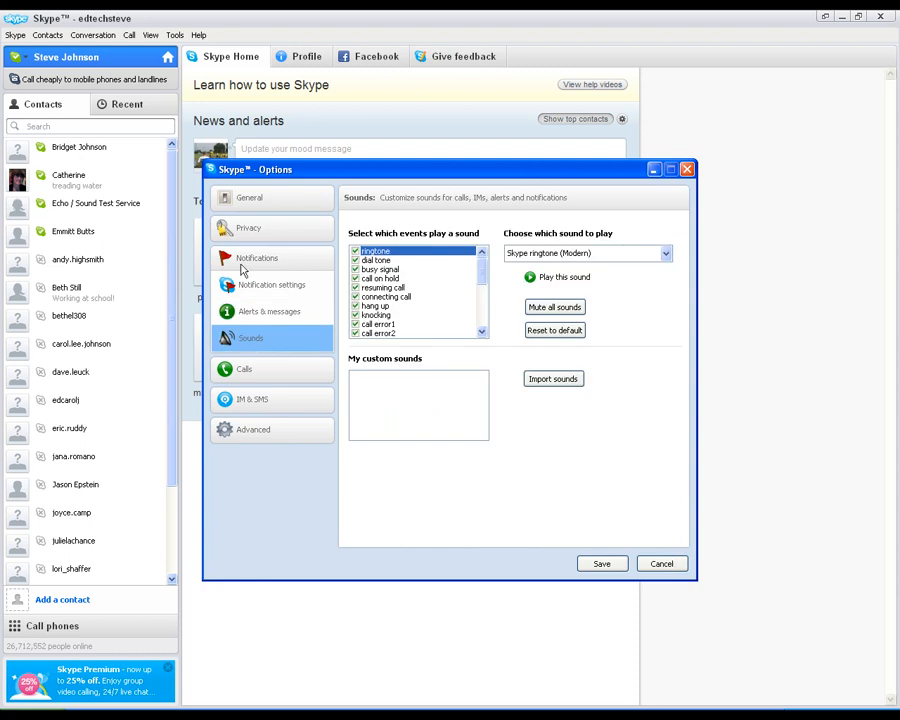
pyautogui.click(272, 284)
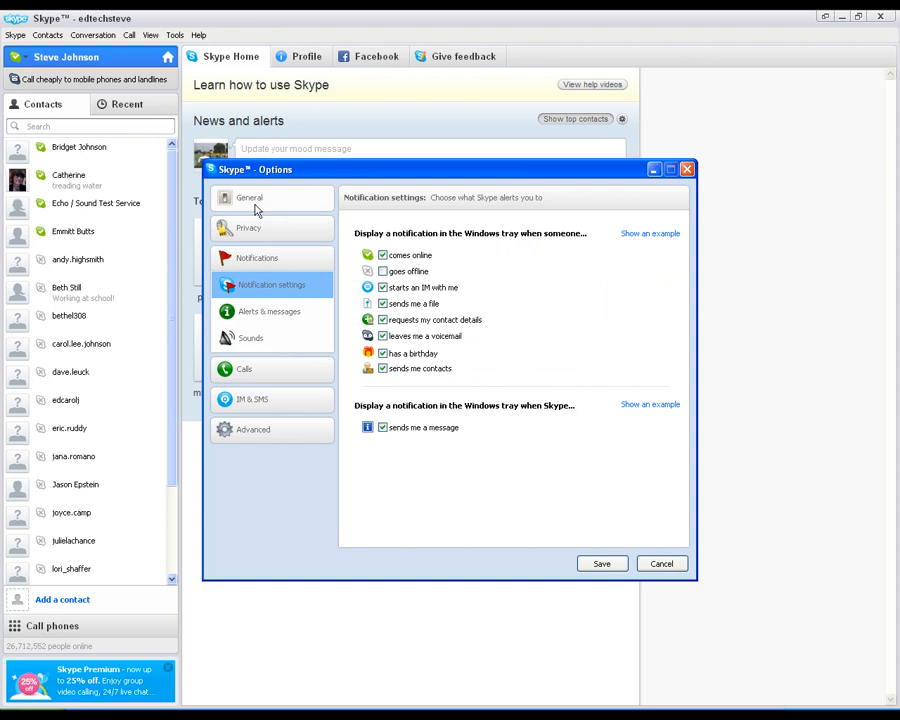
pyautogui.click(248, 198)
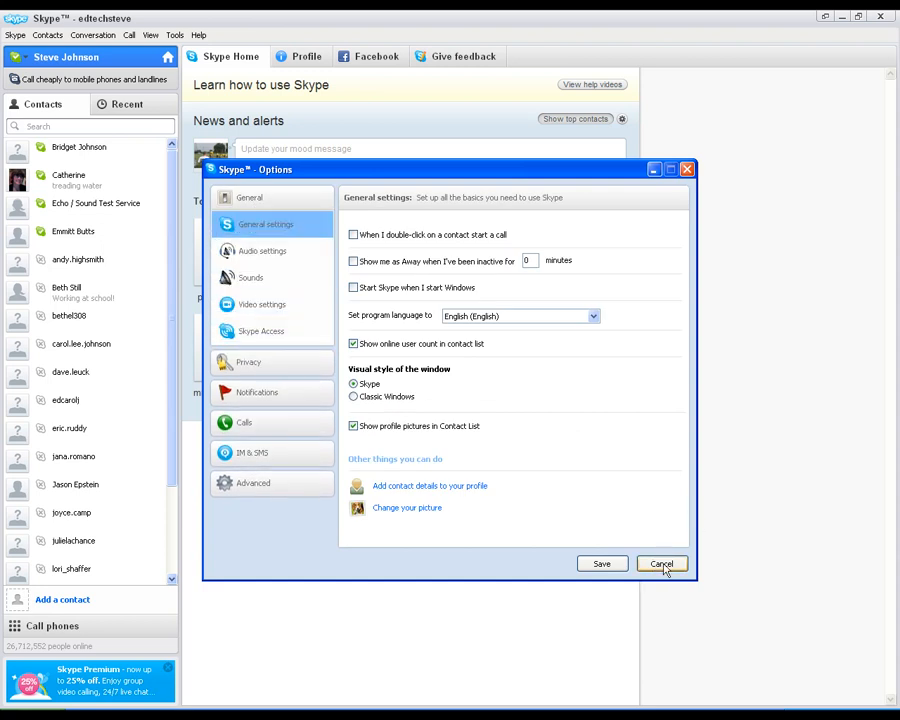
pyautogui.click(660, 564)
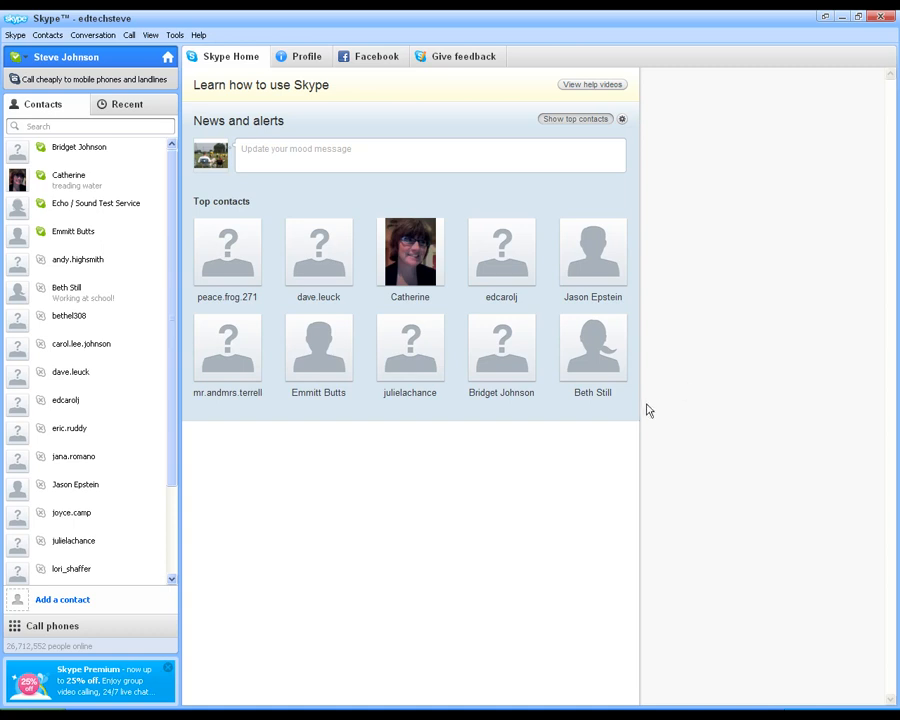
pyautogui.moveTo(674, 384)
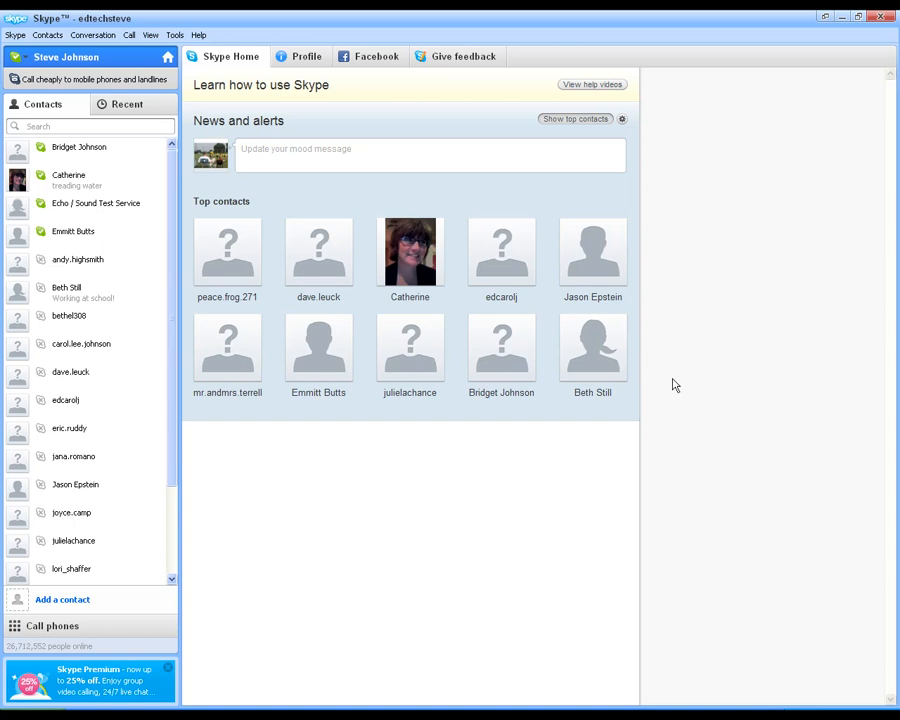
pyautogui.moveTo(452, 540)
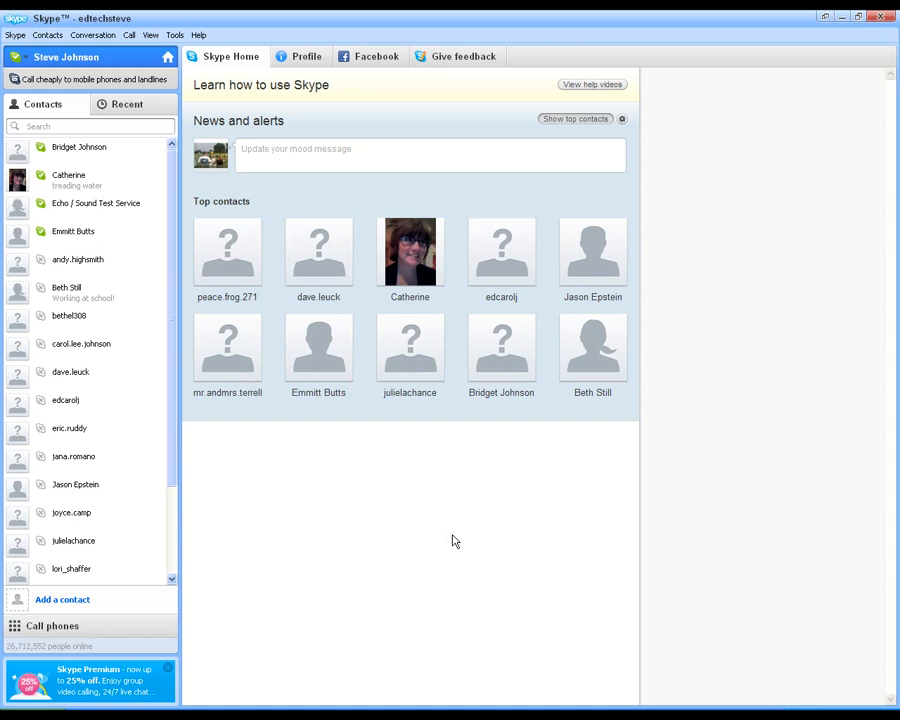
pyautogui.moveTo(448, 542)
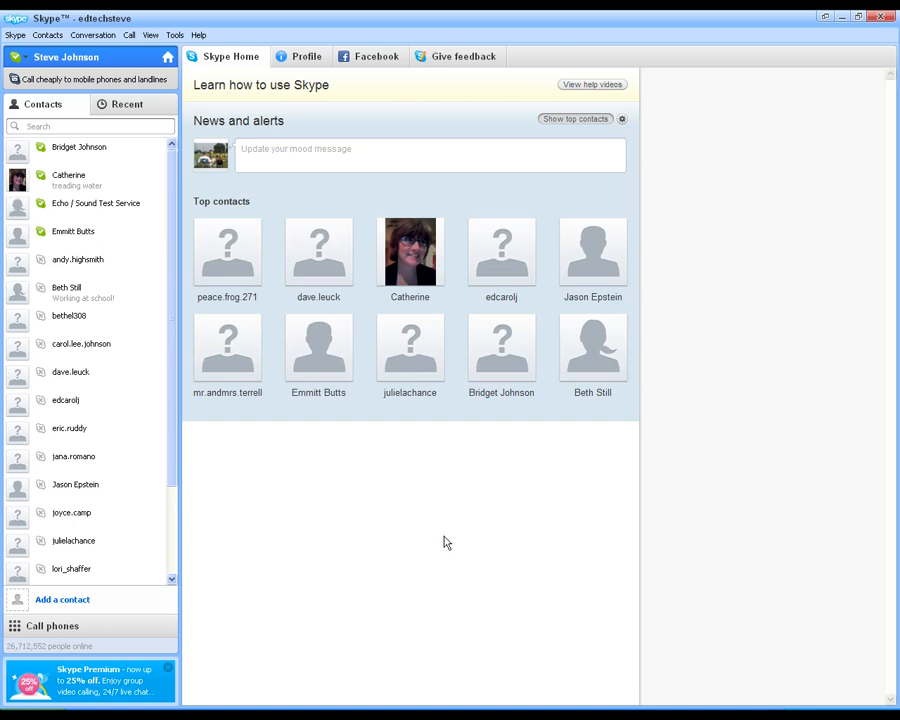
pyautogui.scroll(-3)
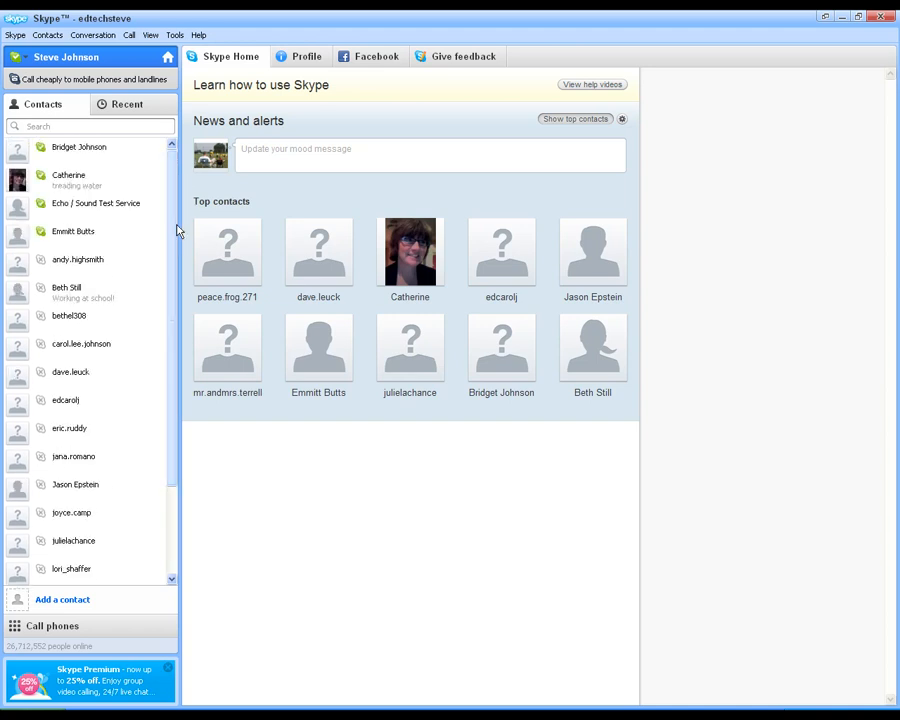
pyautogui.moveTo(170, 190)
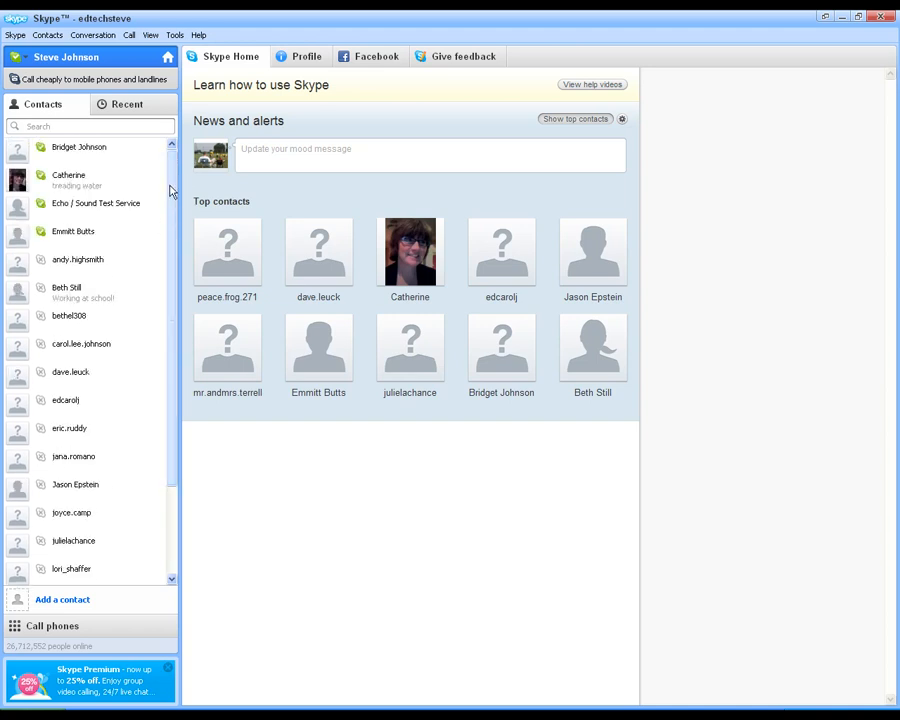
pyautogui.moveTo(84, 348)
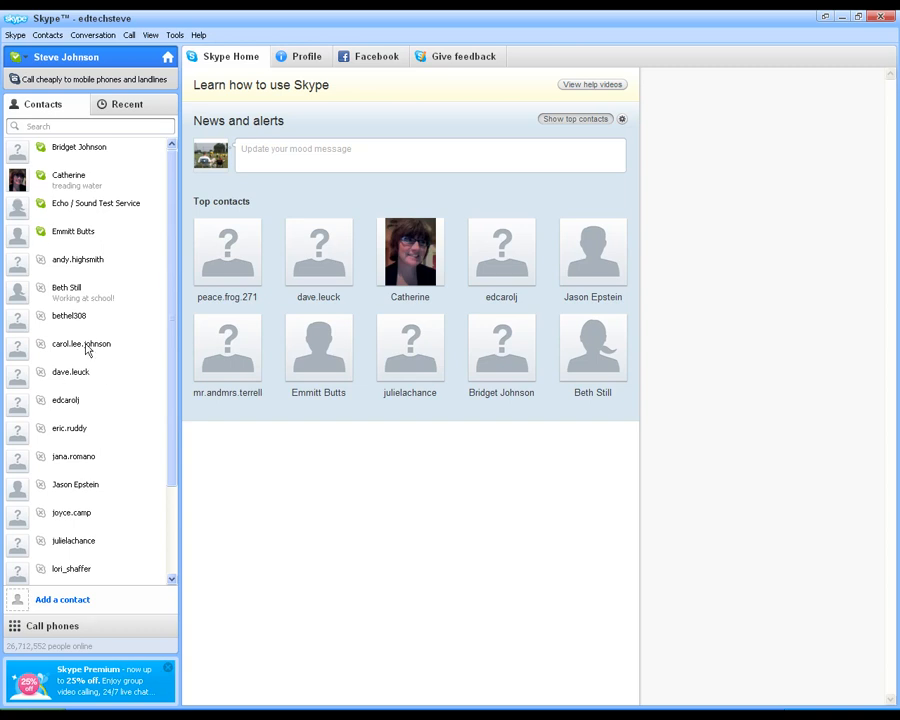
pyautogui.moveTo(144, 176)
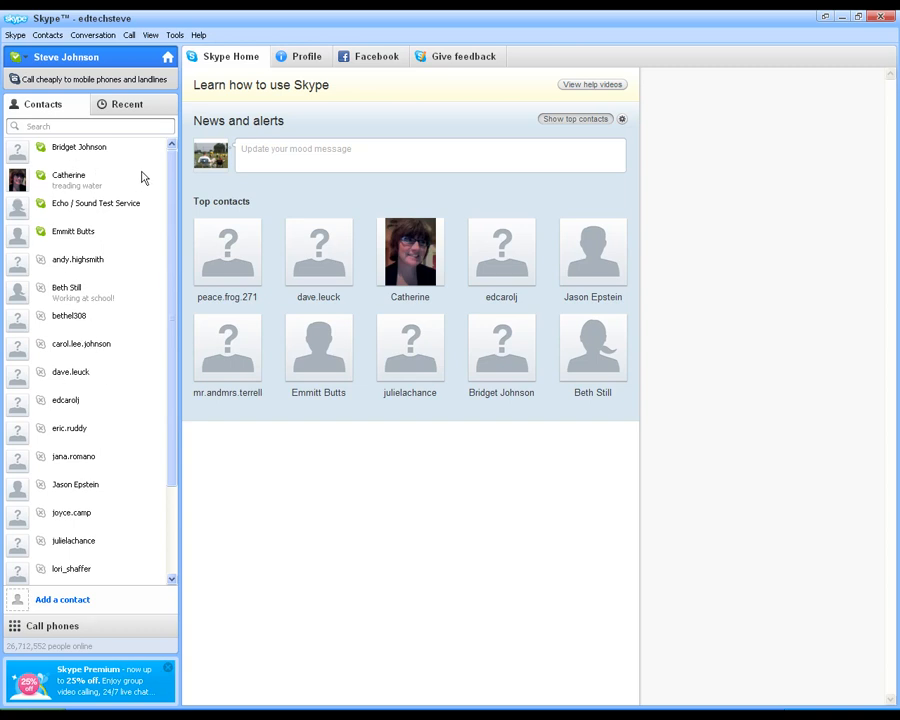
pyautogui.moveTo(110, 148)
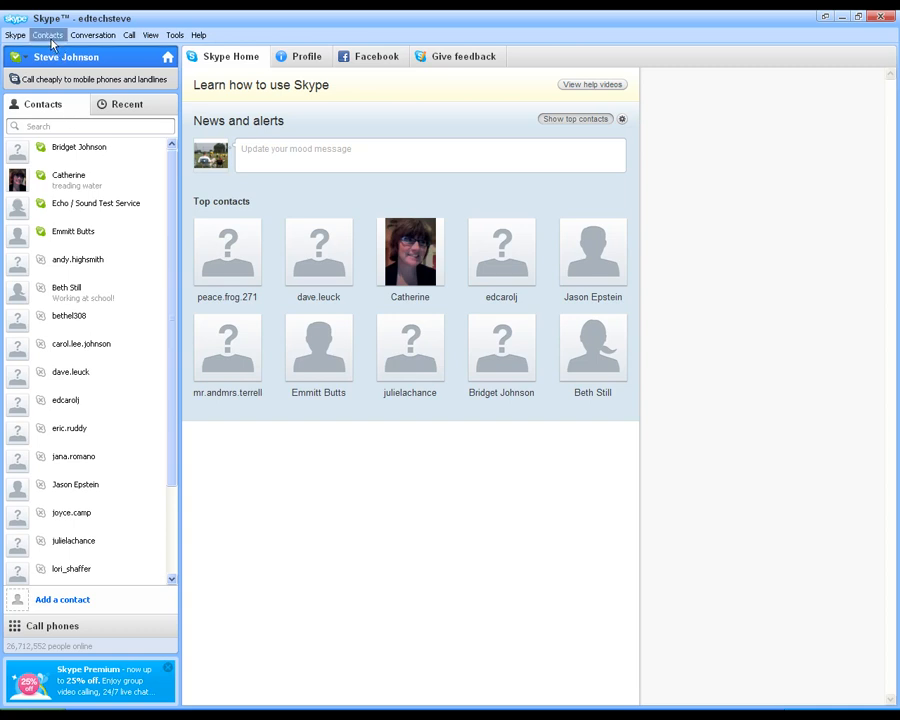
# Start Add a Contact from the Contacts menu, showing its empty form
pyautogui.click(48, 36)
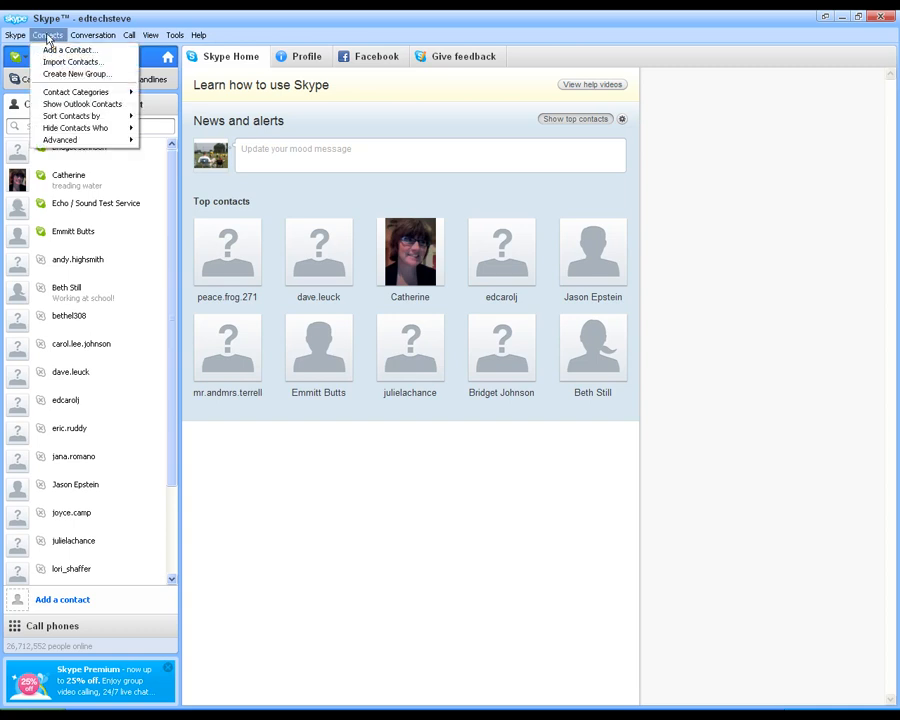
pyautogui.moveTo(72, 62)
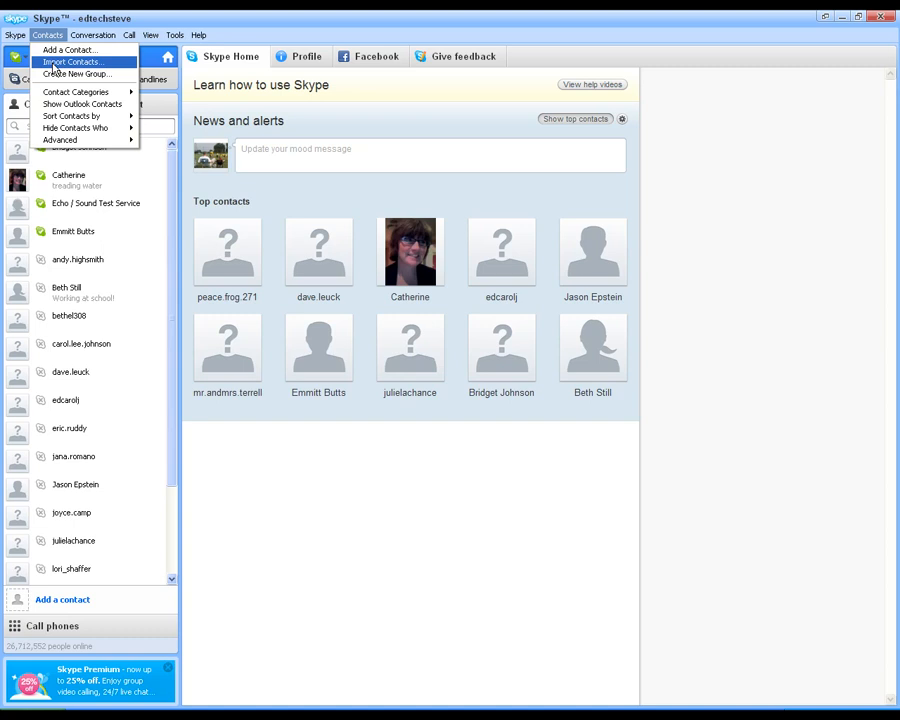
pyautogui.moveTo(80, 68)
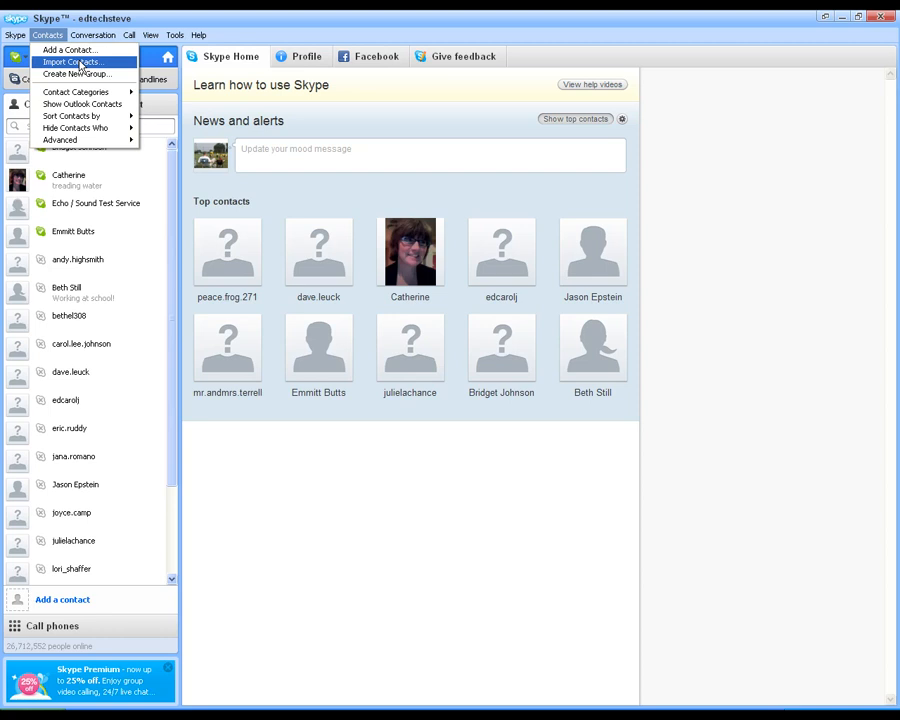
pyautogui.moveTo(80, 68)
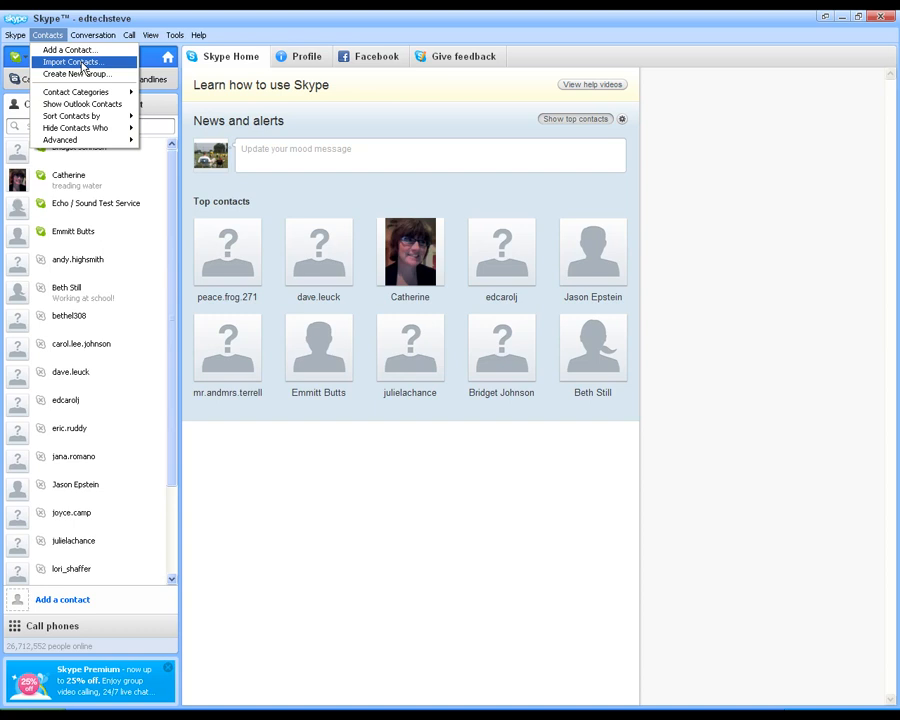
pyautogui.moveTo(68, 50)
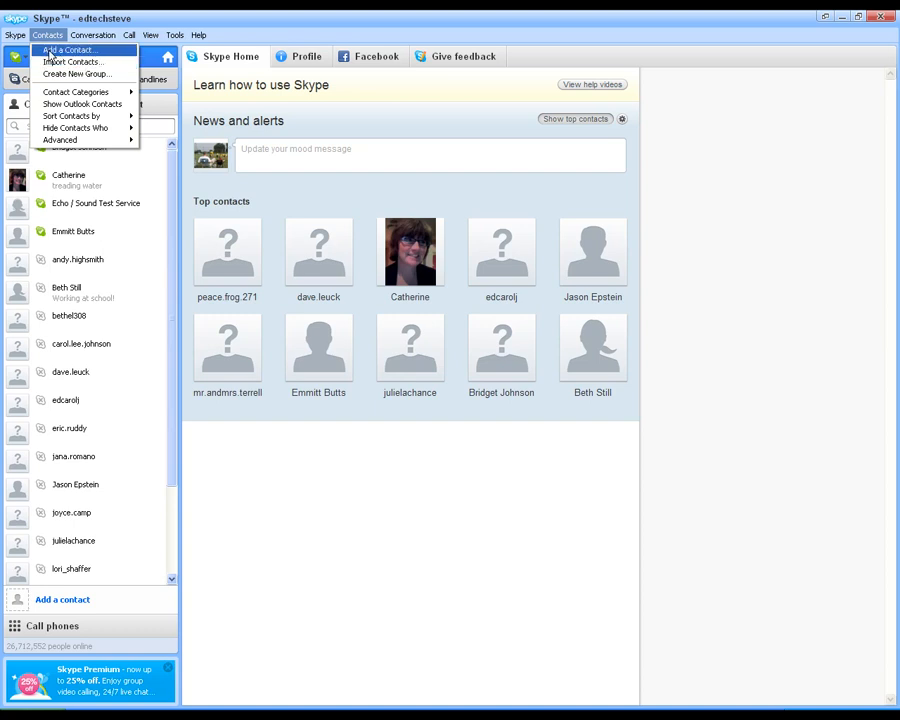
pyautogui.click(66, 50)
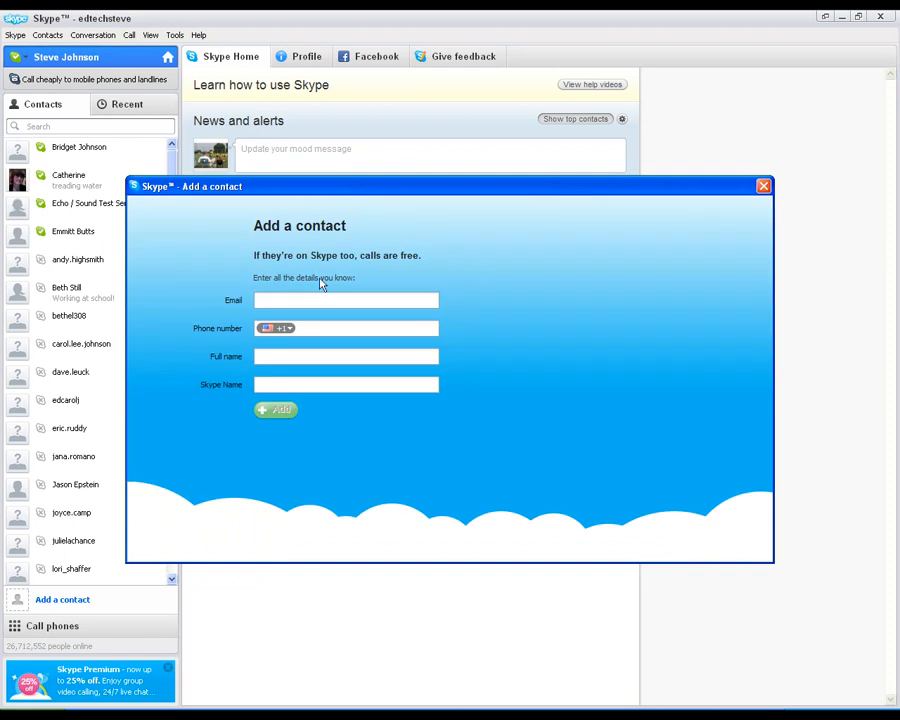
# Look over the add-a-contact fields and close the form without adding anyone
pyautogui.click(344, 300)
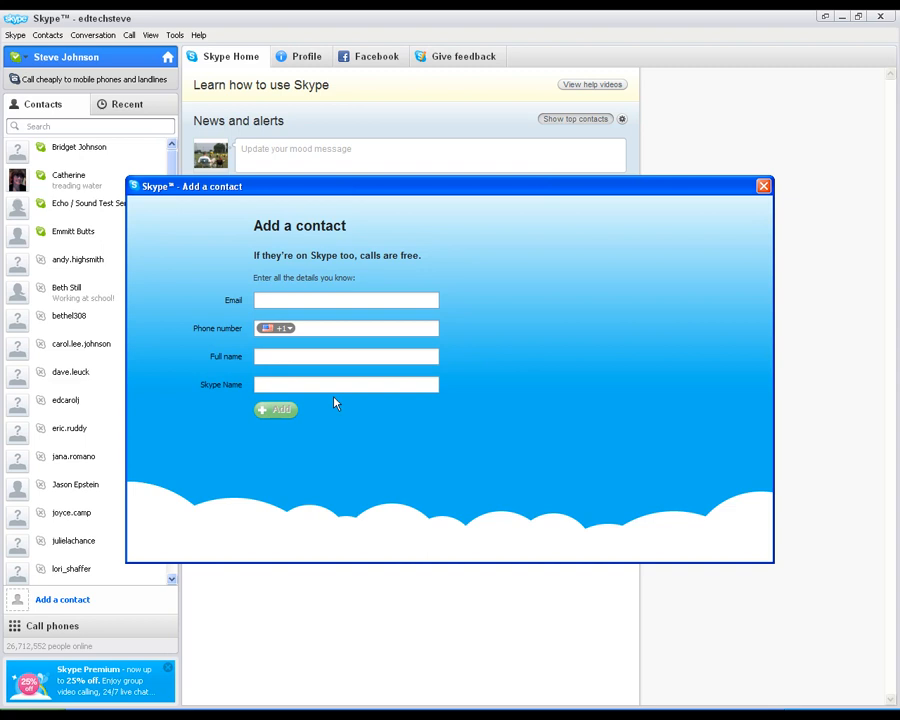
pyautogui.click(346, 384)
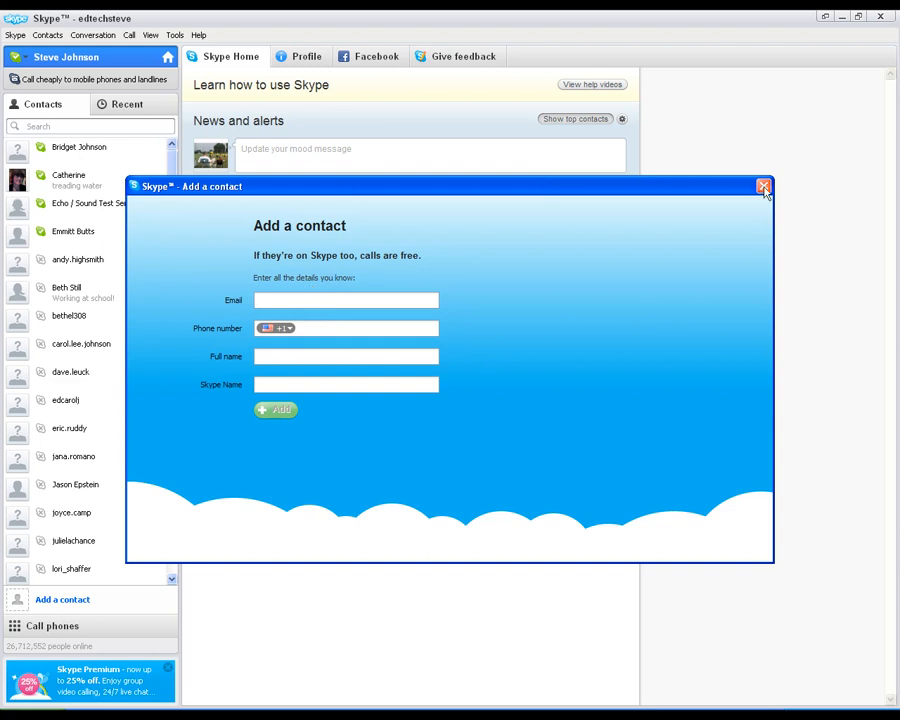
pyautogui.click(764, 188)
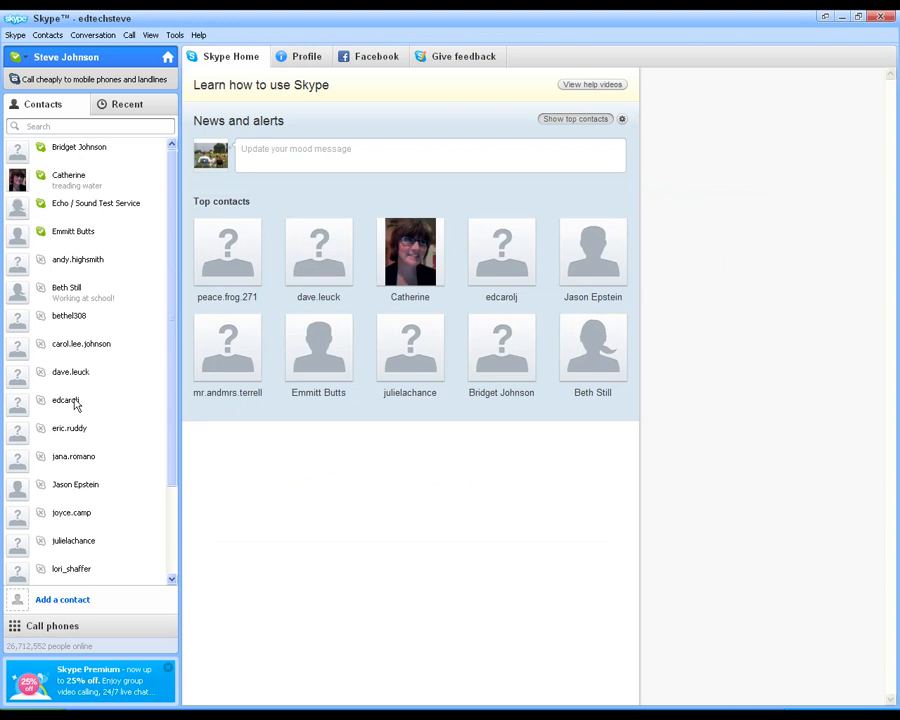
pyautogui.click(48, 36)
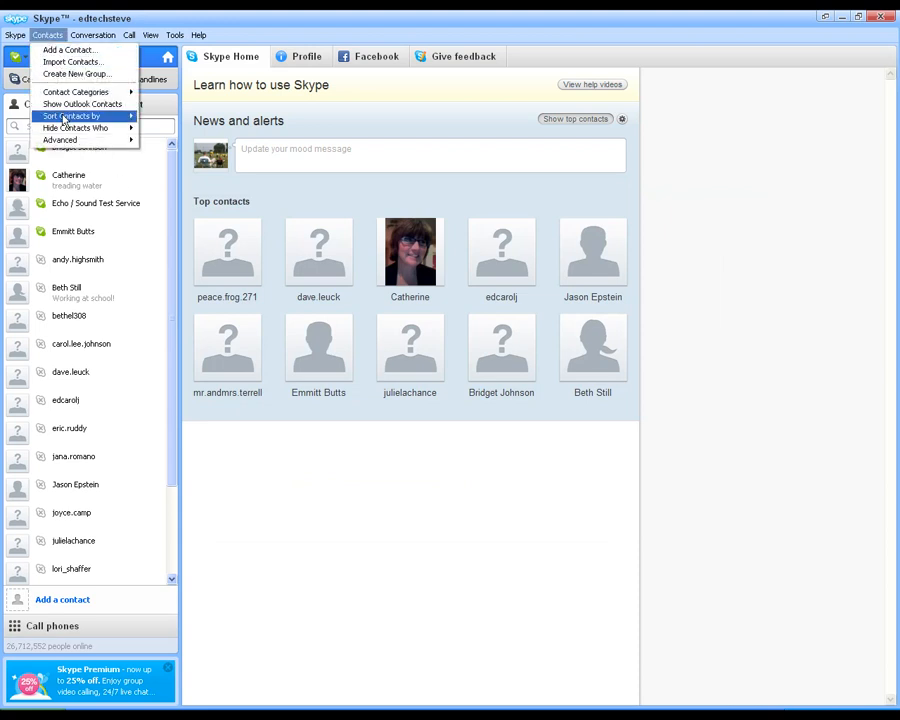
pyautogui.moveTo(76, 74)
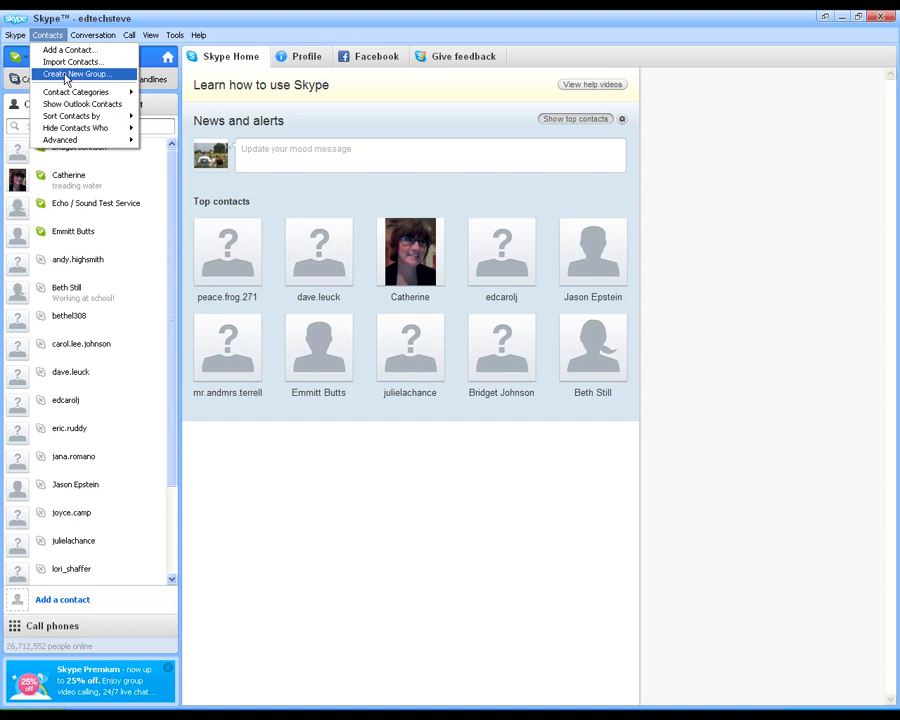
pyautogui.moveTo(76, 128)
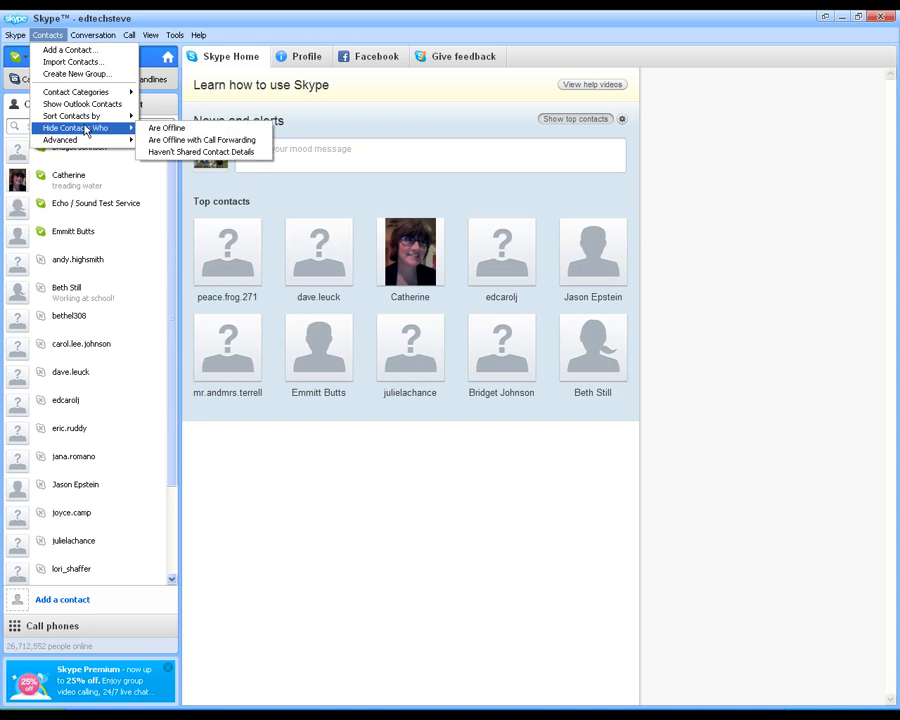
pyautogui.click(48, 36)
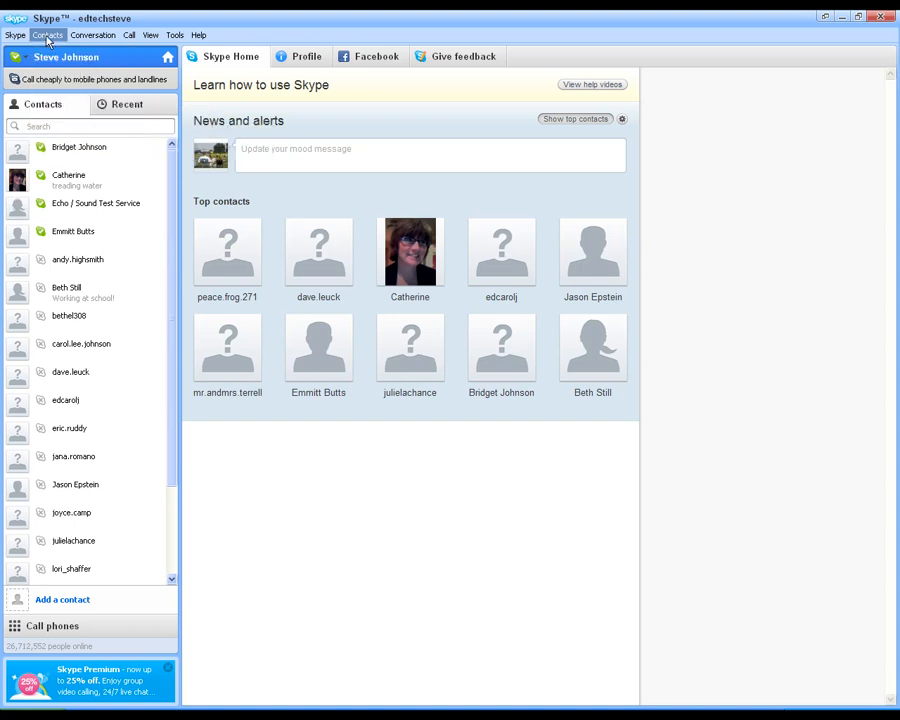
pyautogui.moveTo(176, 168)
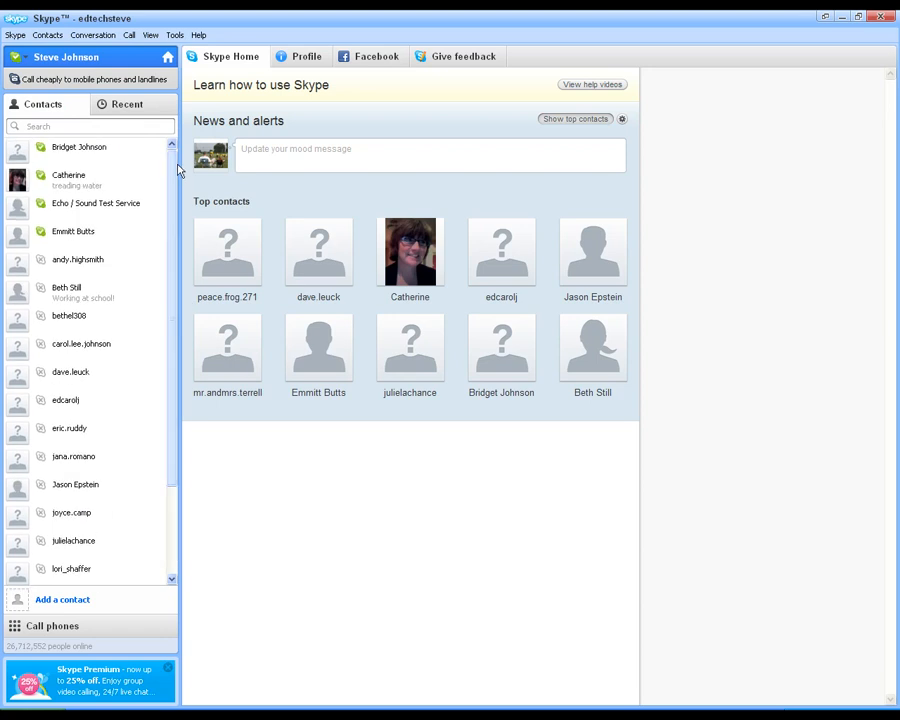
pyautogui.moveTo(168, 172)
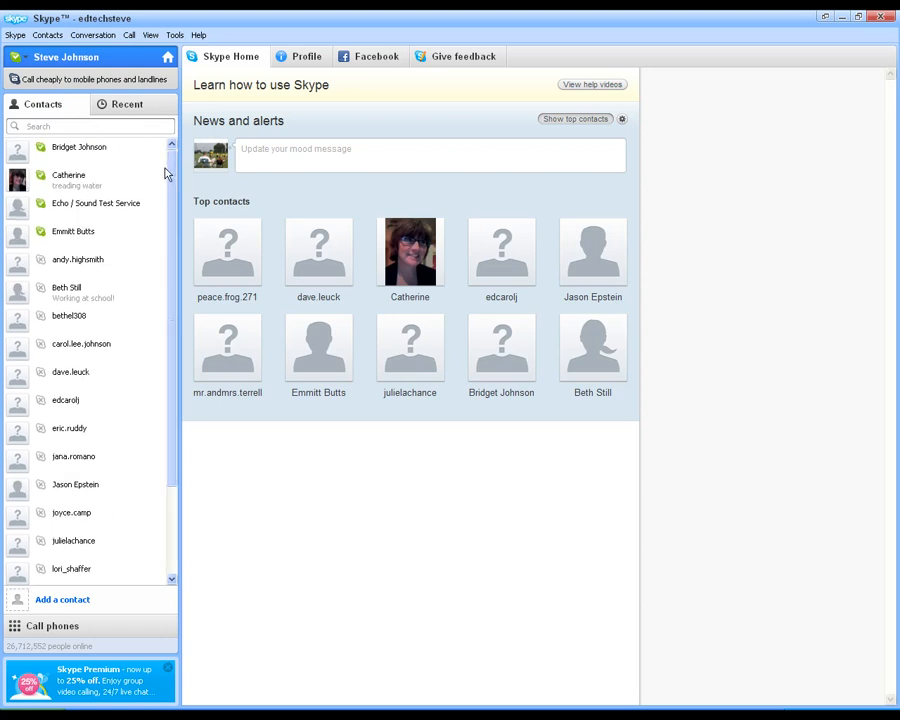
pyautogui.click(78, 148)
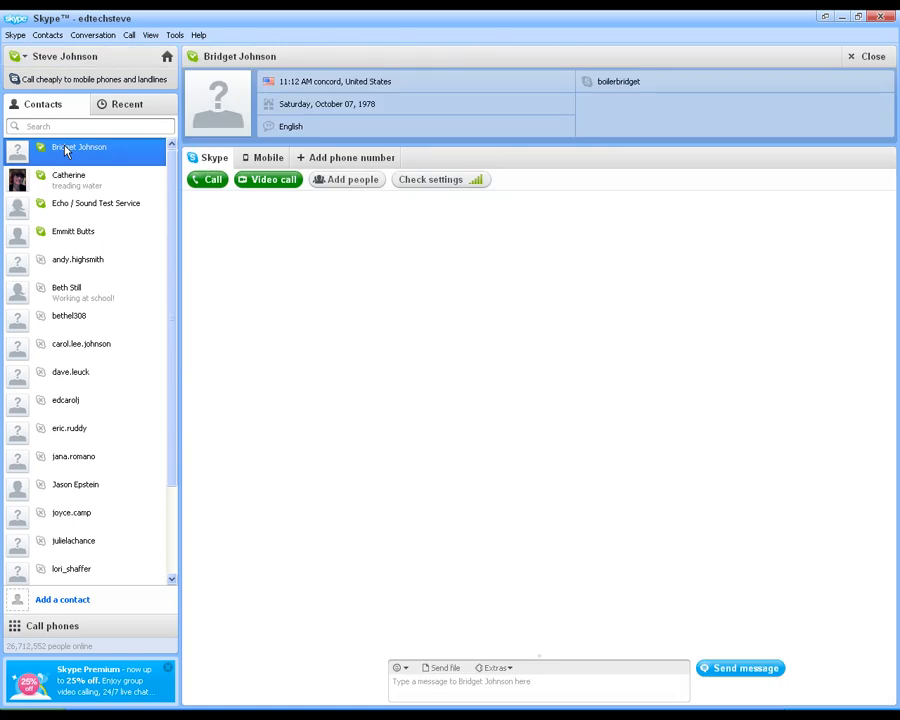
pyautogui.moveTo(84, 150)
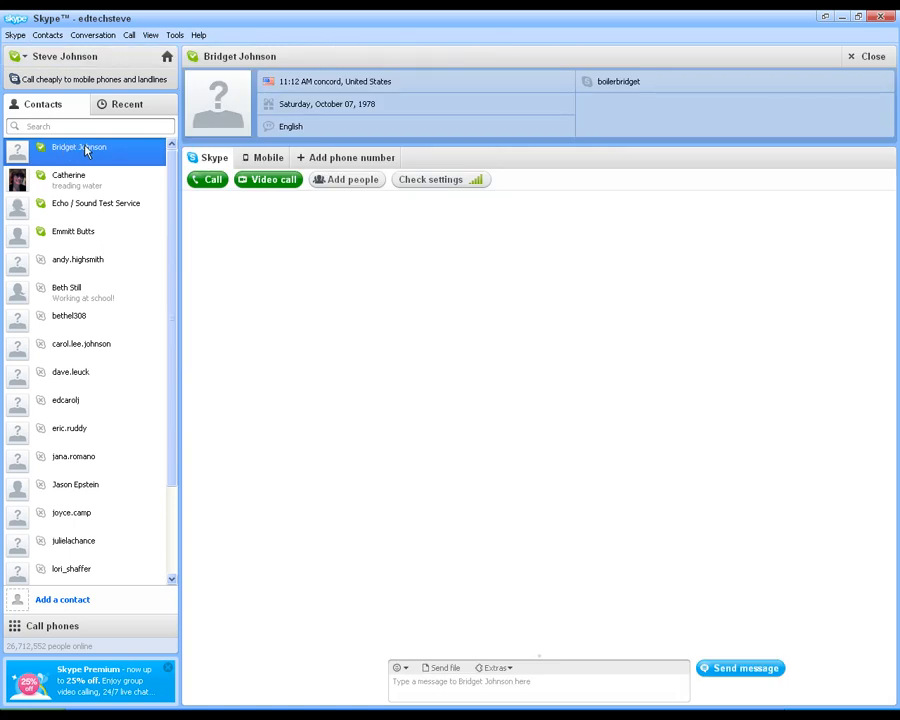
pyautogui.moveTo(58, 156)
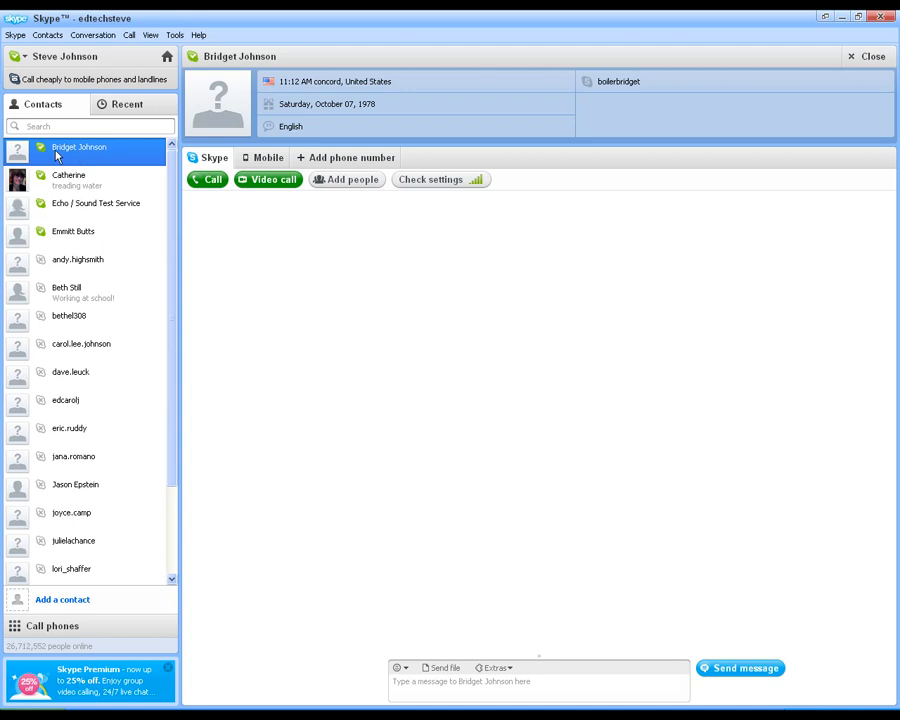
pyautogui.moveTo(268, 180)
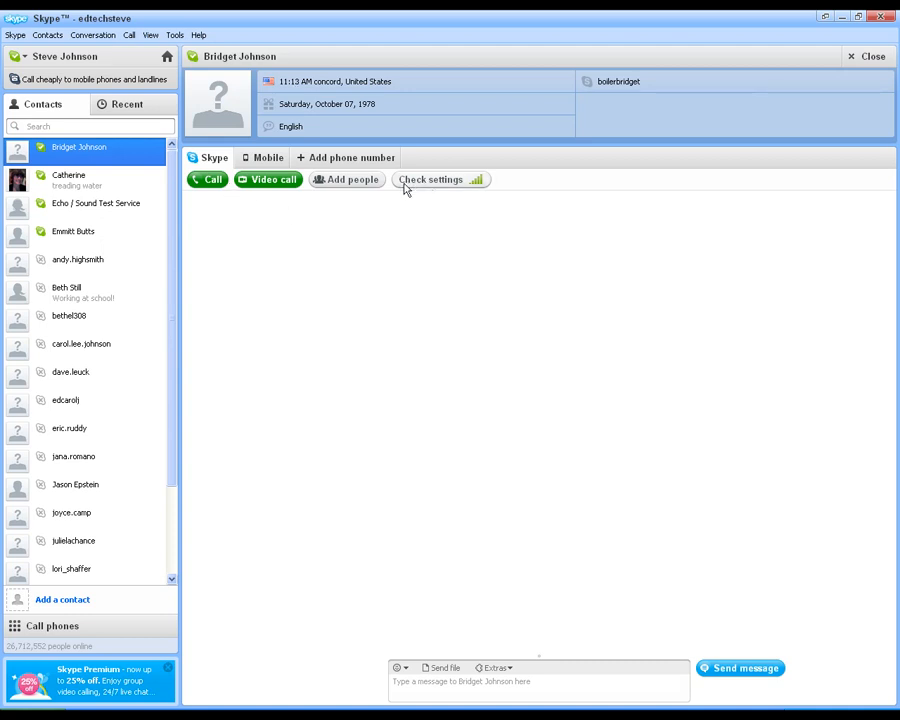
pyautogui.click(430, 180)
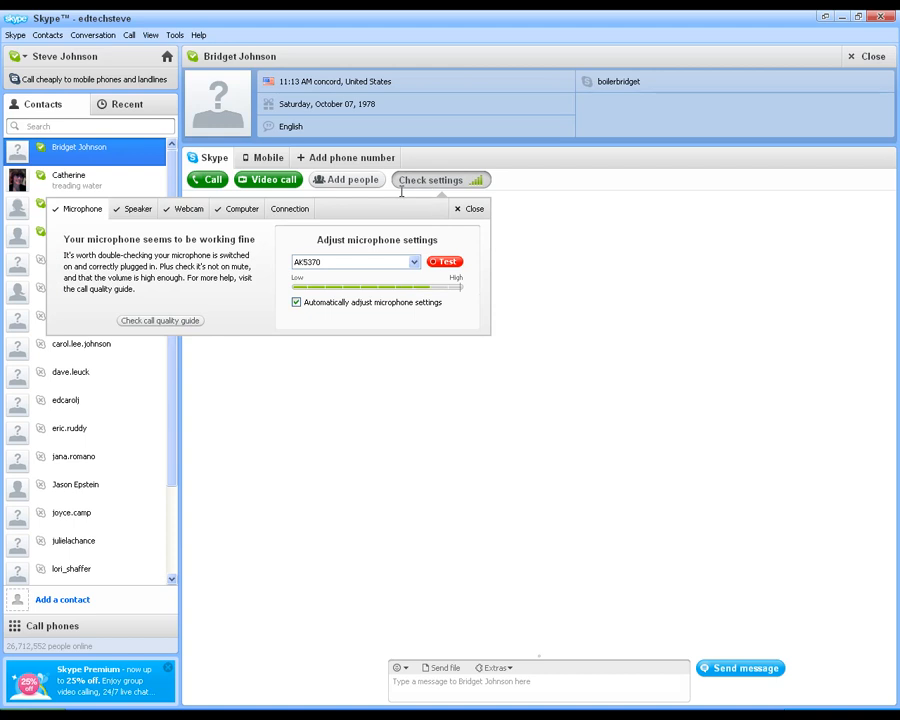
pyautogui.click(138, 210)
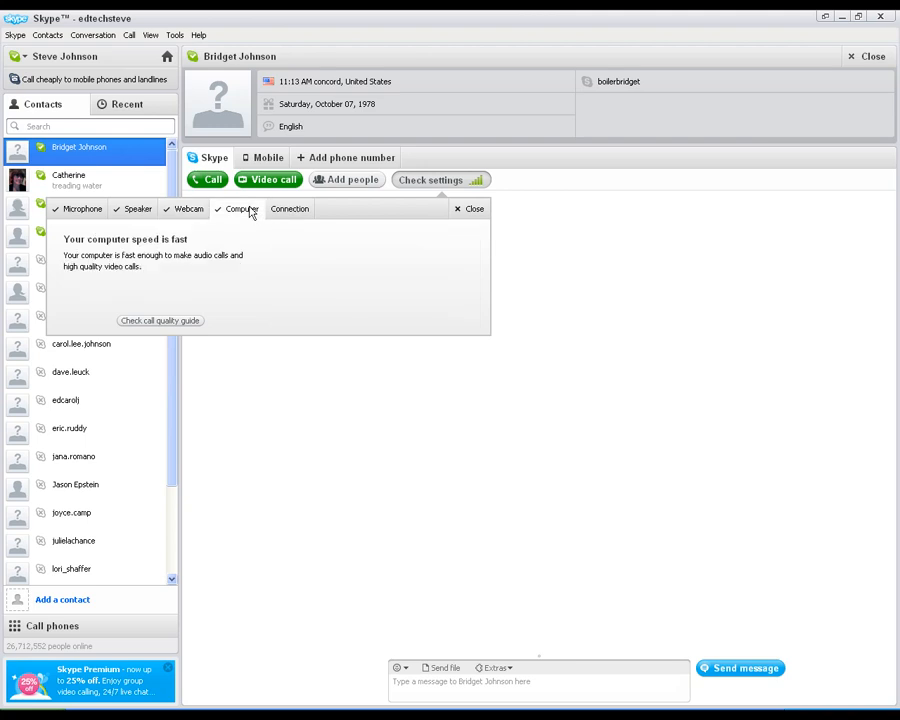
pyautogui.click(474, 208)
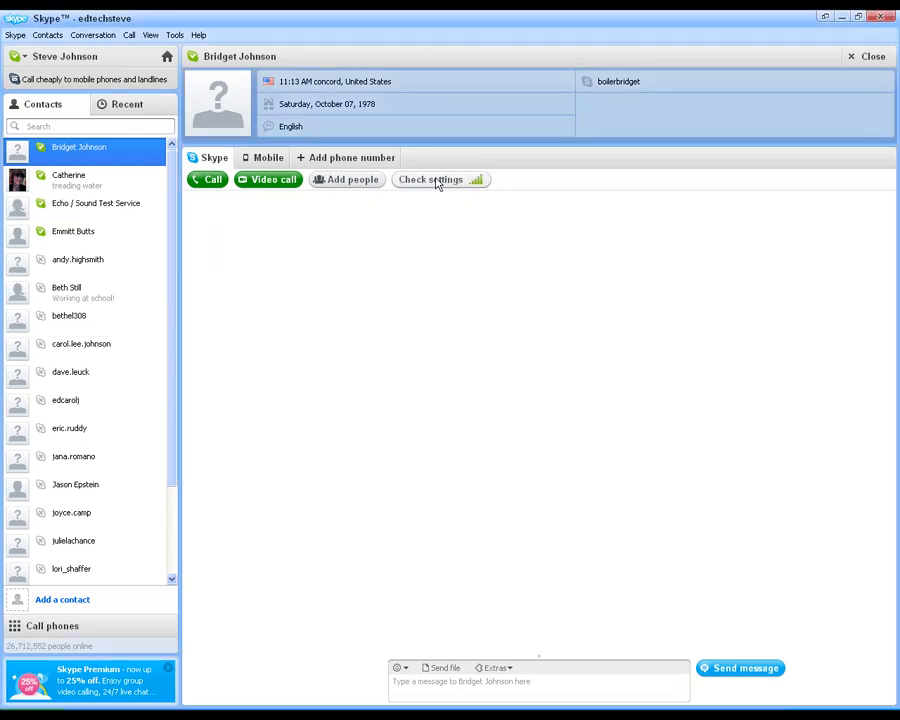
pyautogui.moveTo(366, 280)
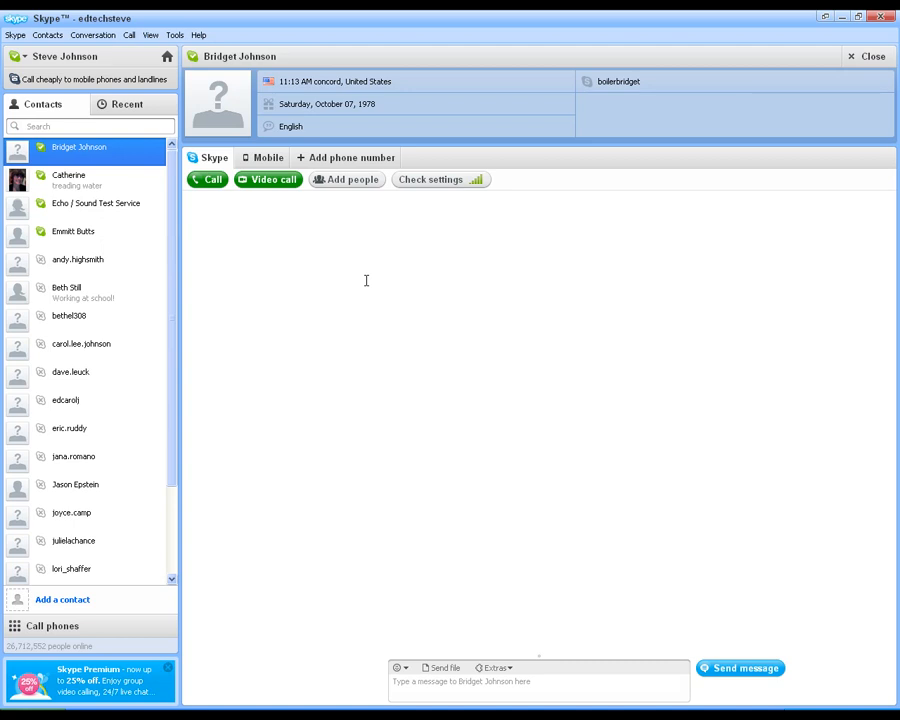
pyautogui.moveTo(344, 278)
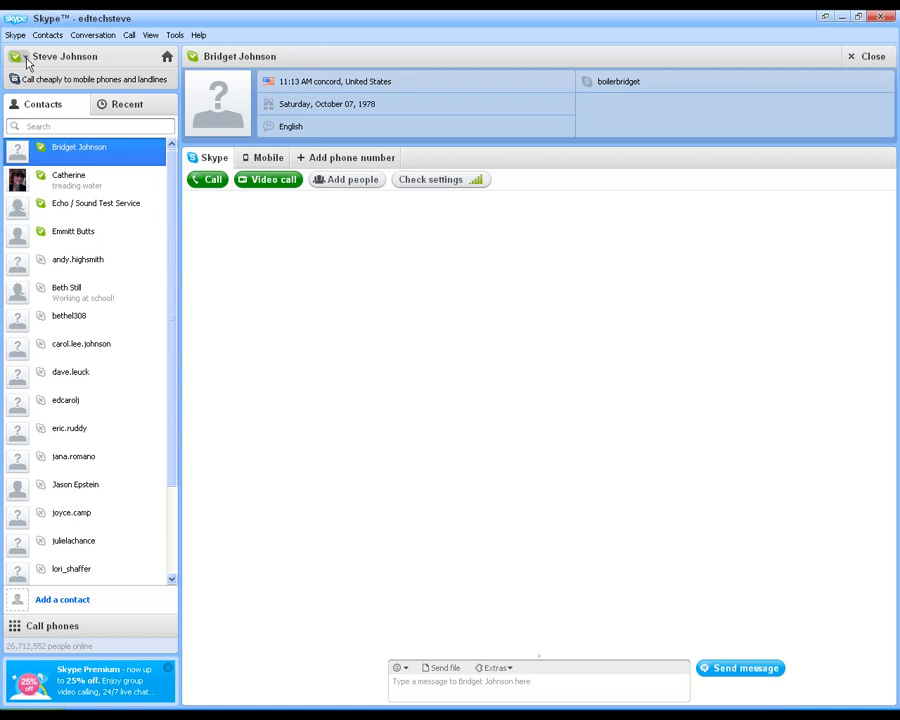
# Show the online status choices: Away, Do Not Disturb, Invisible, Offline
pyautogui.click(16, 56)
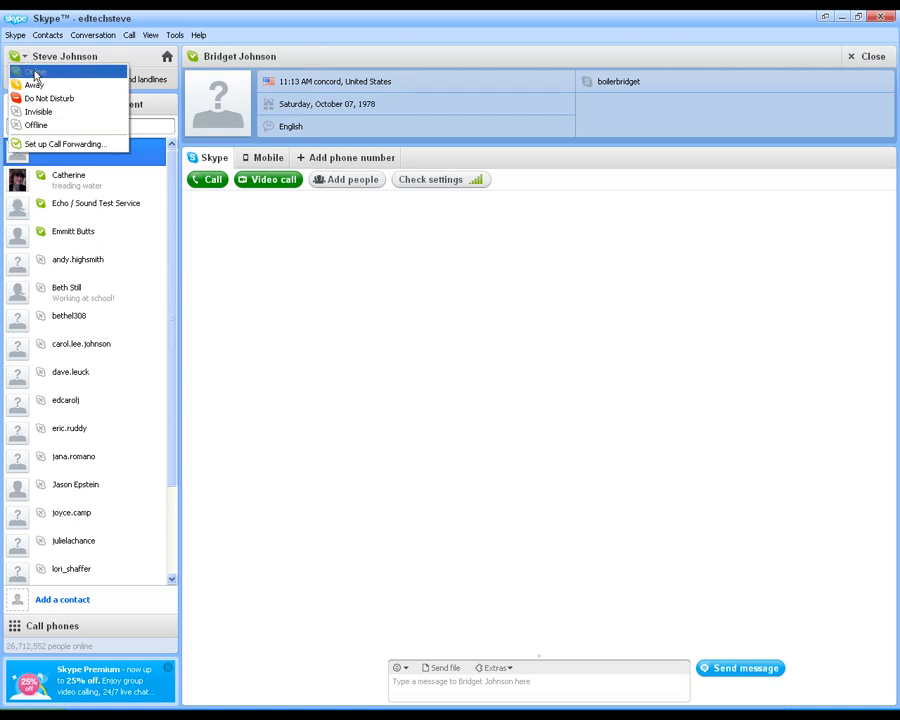
pyautogui.moveTo(36, 84)
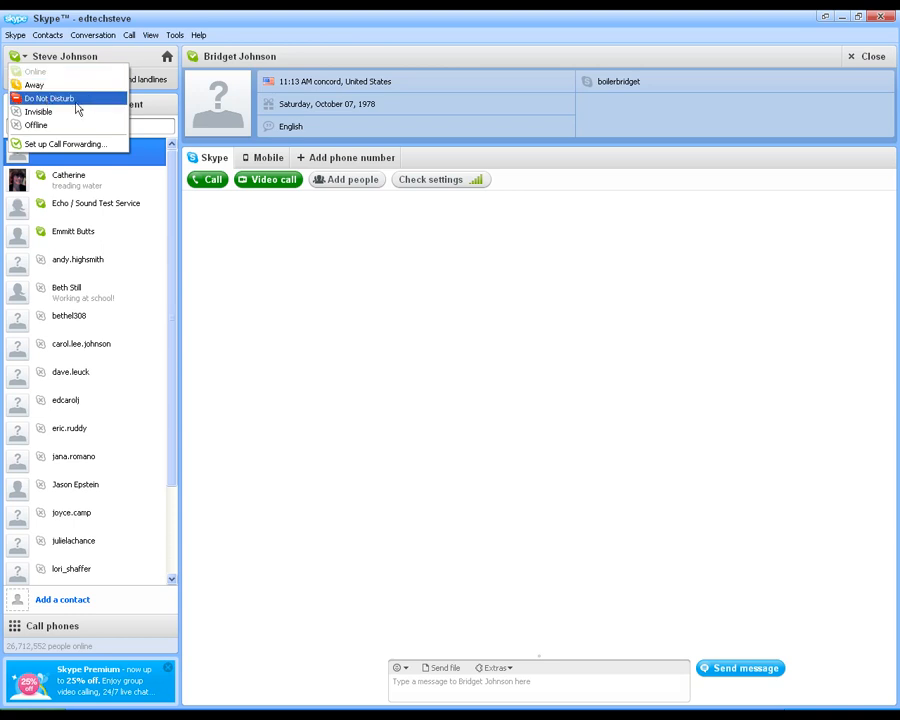
pyautogui.moveTo(44, 124)
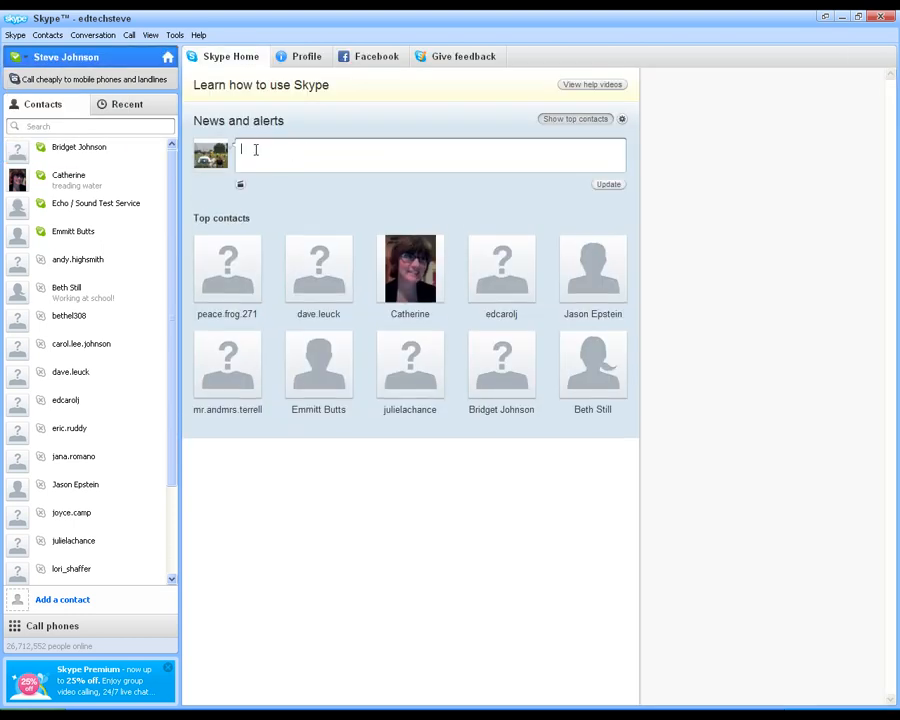
# Enter the mood message "Doing Great!" and post it to the news feed
pyautogui.write('Going Great!')
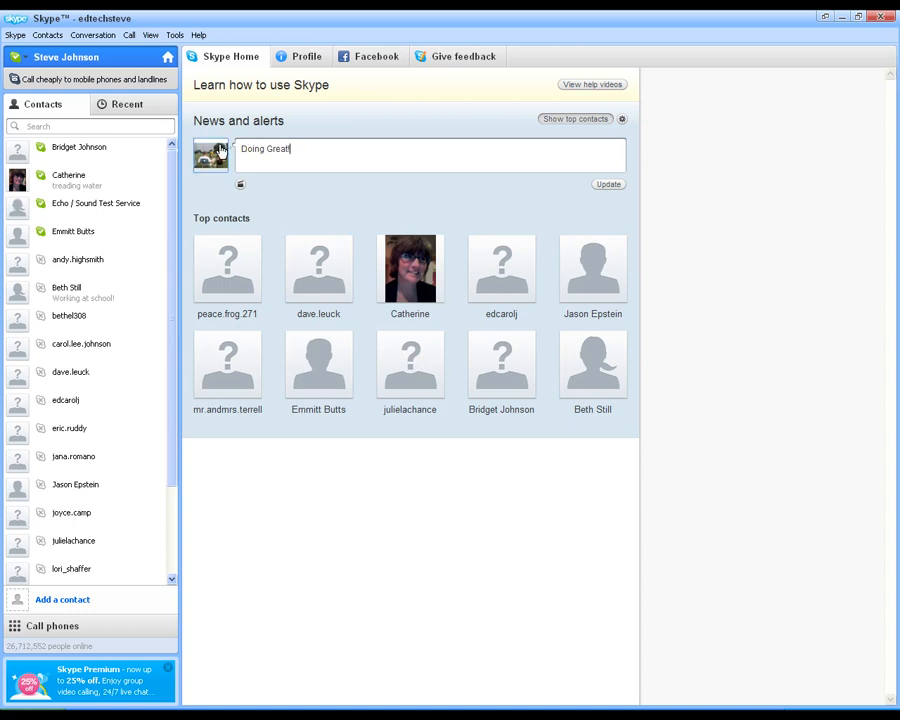
pyautogui.click(608, 184)
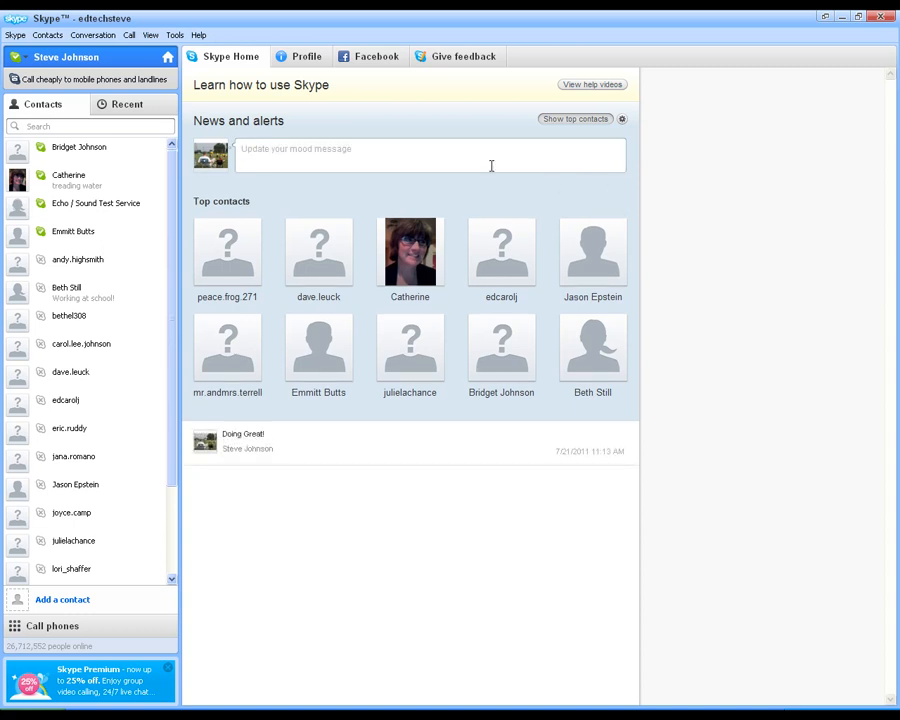